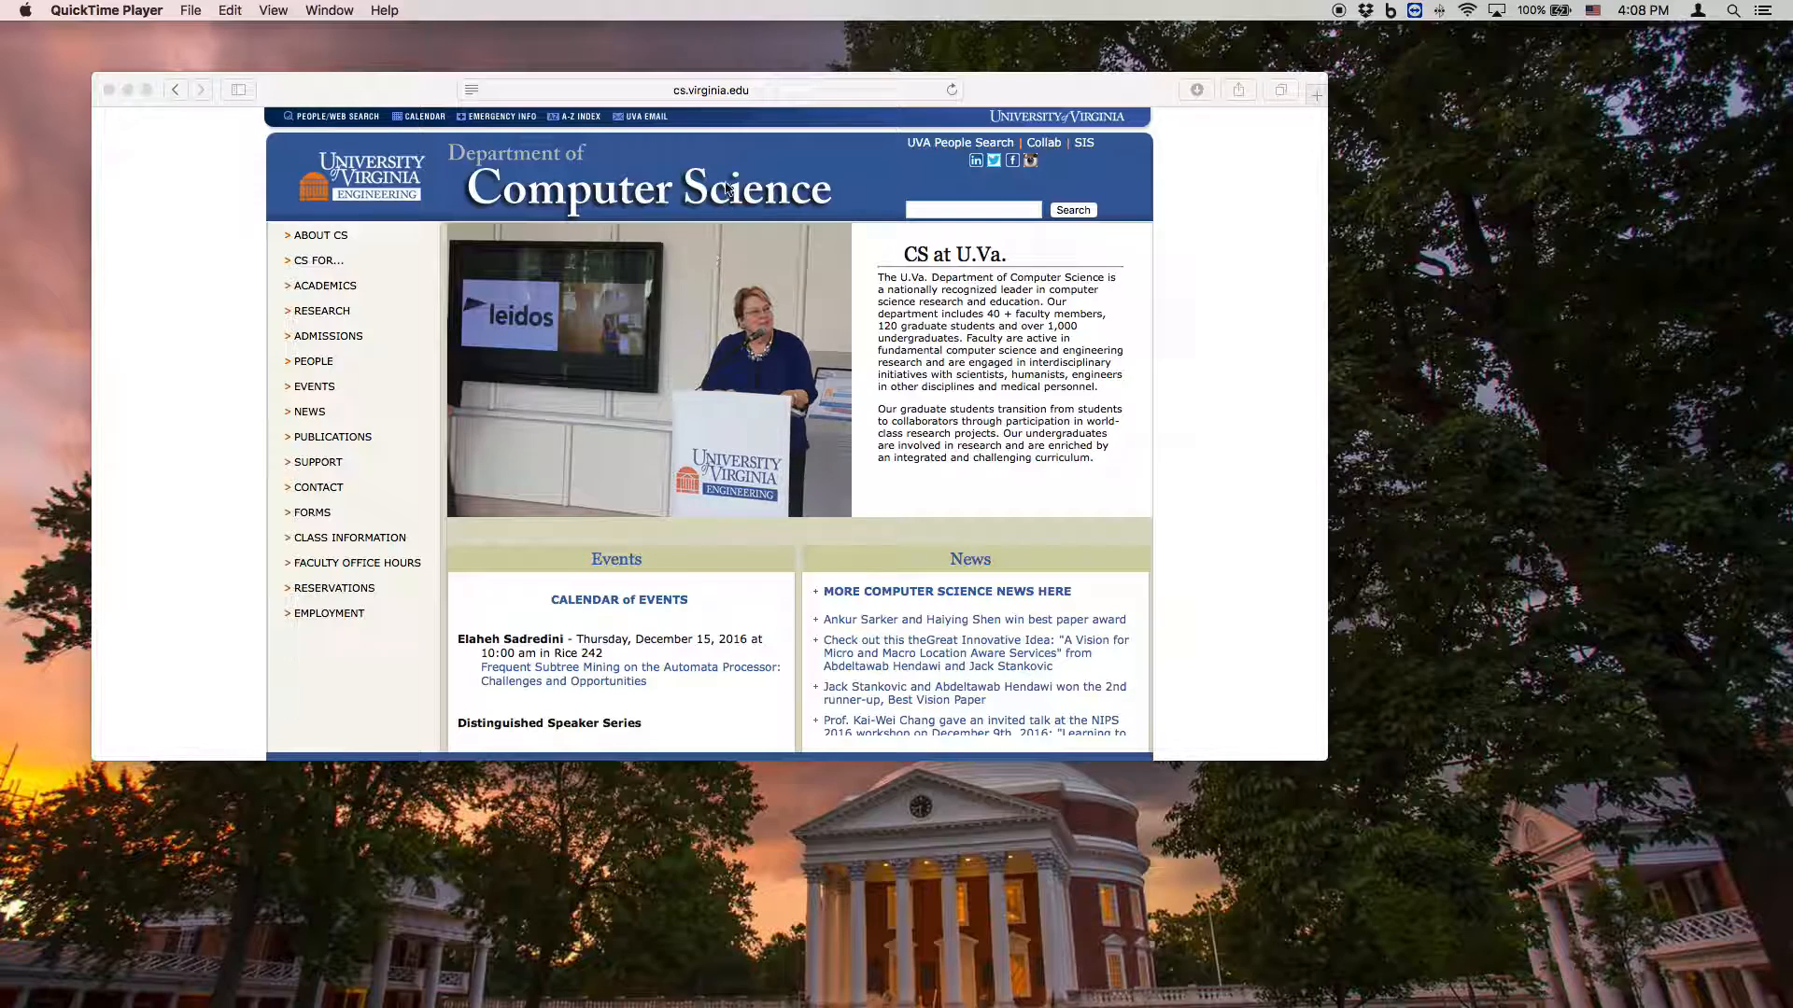
- Enter python.org in Safari's address bar to reach the Python downloads site
click(709, 90)
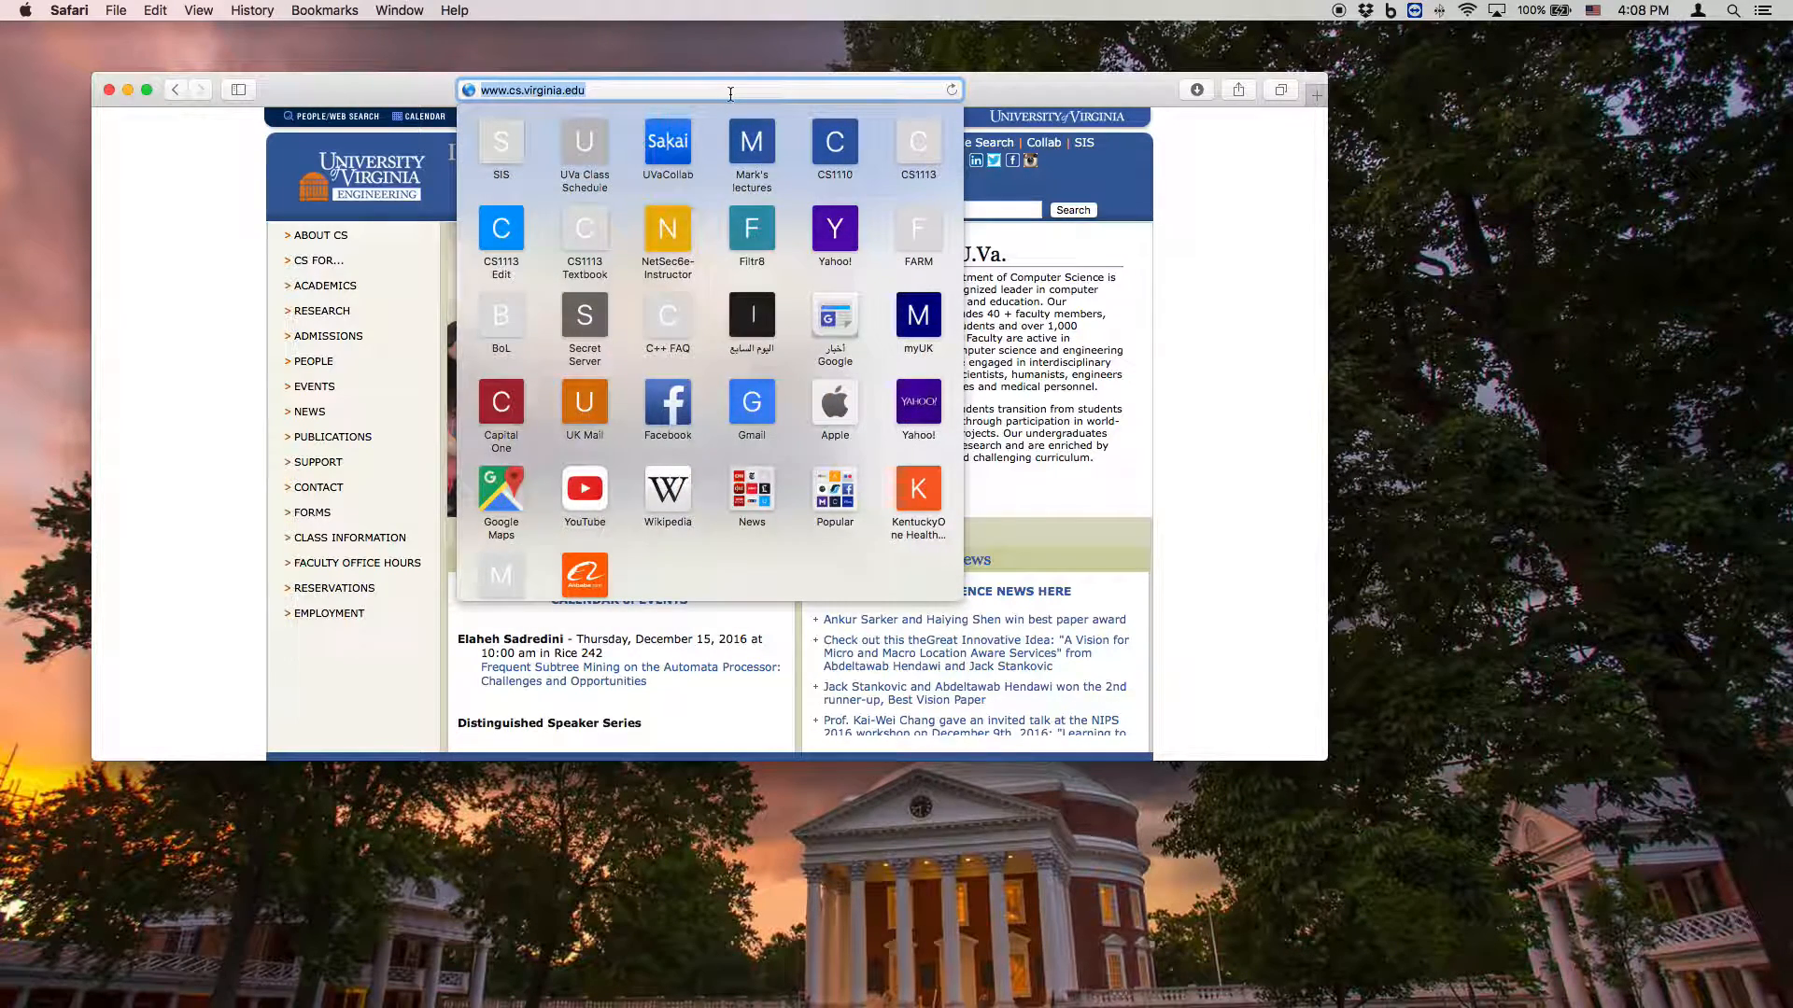
text(python.org)
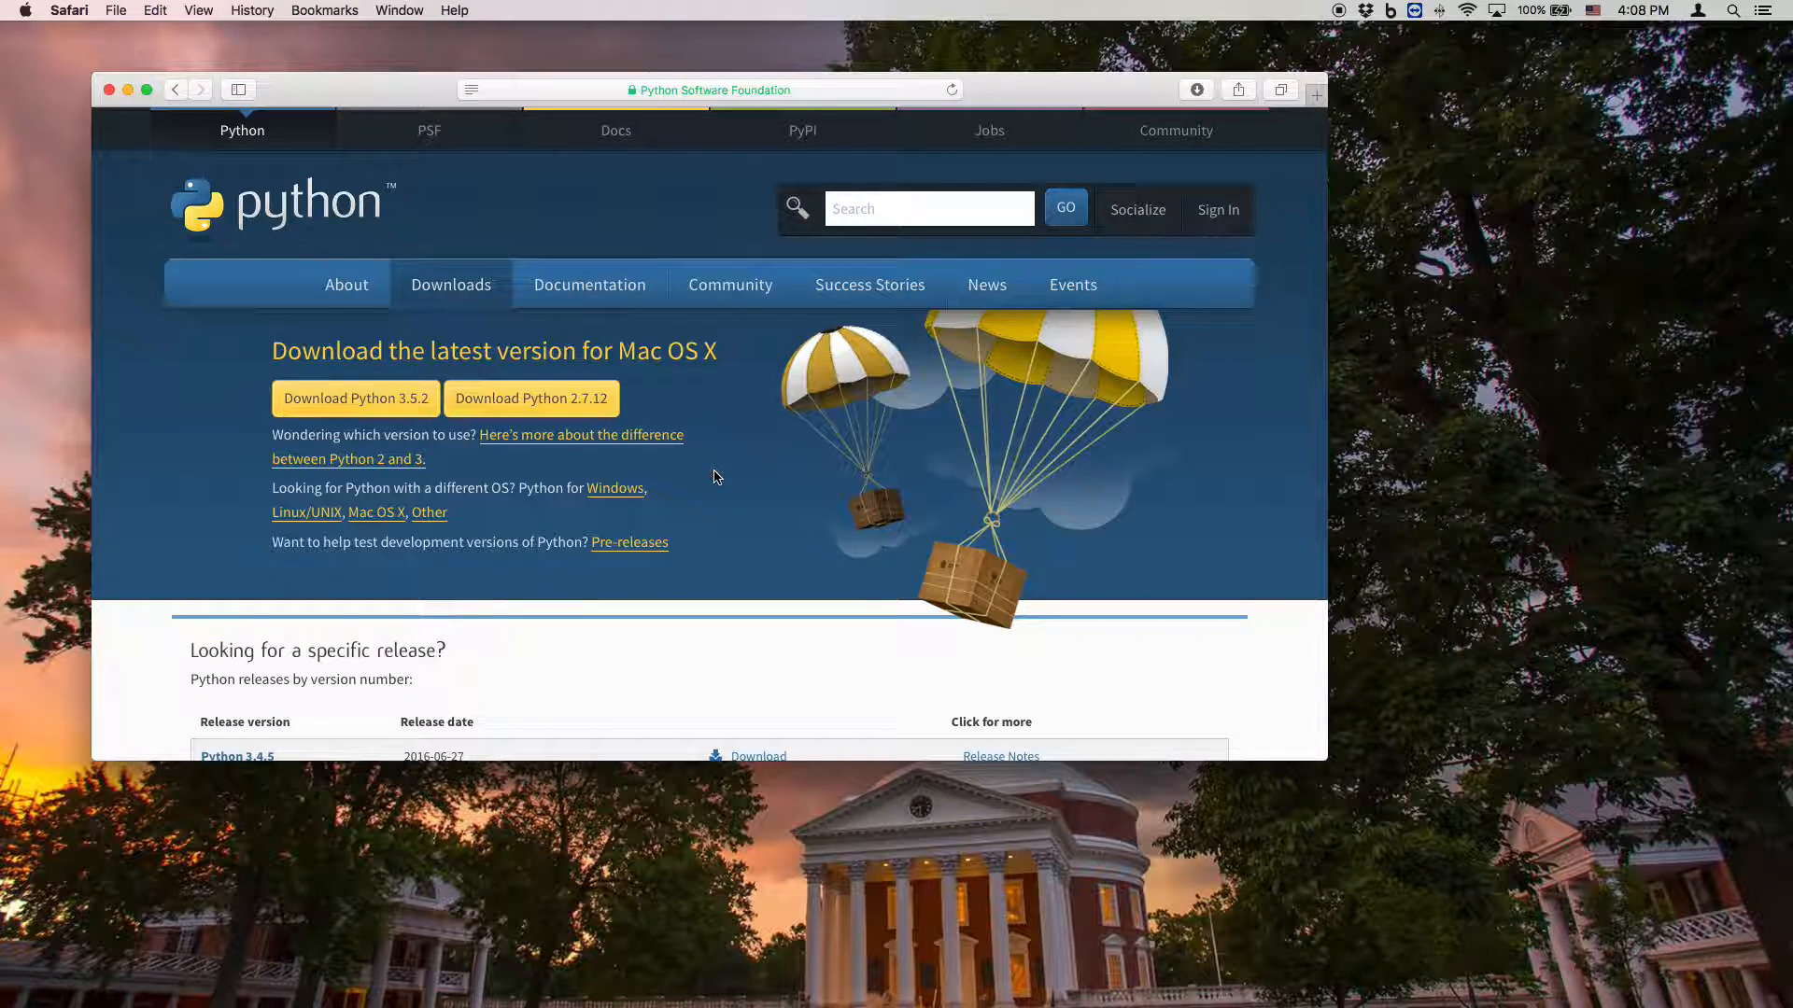
scroll(down, 3)
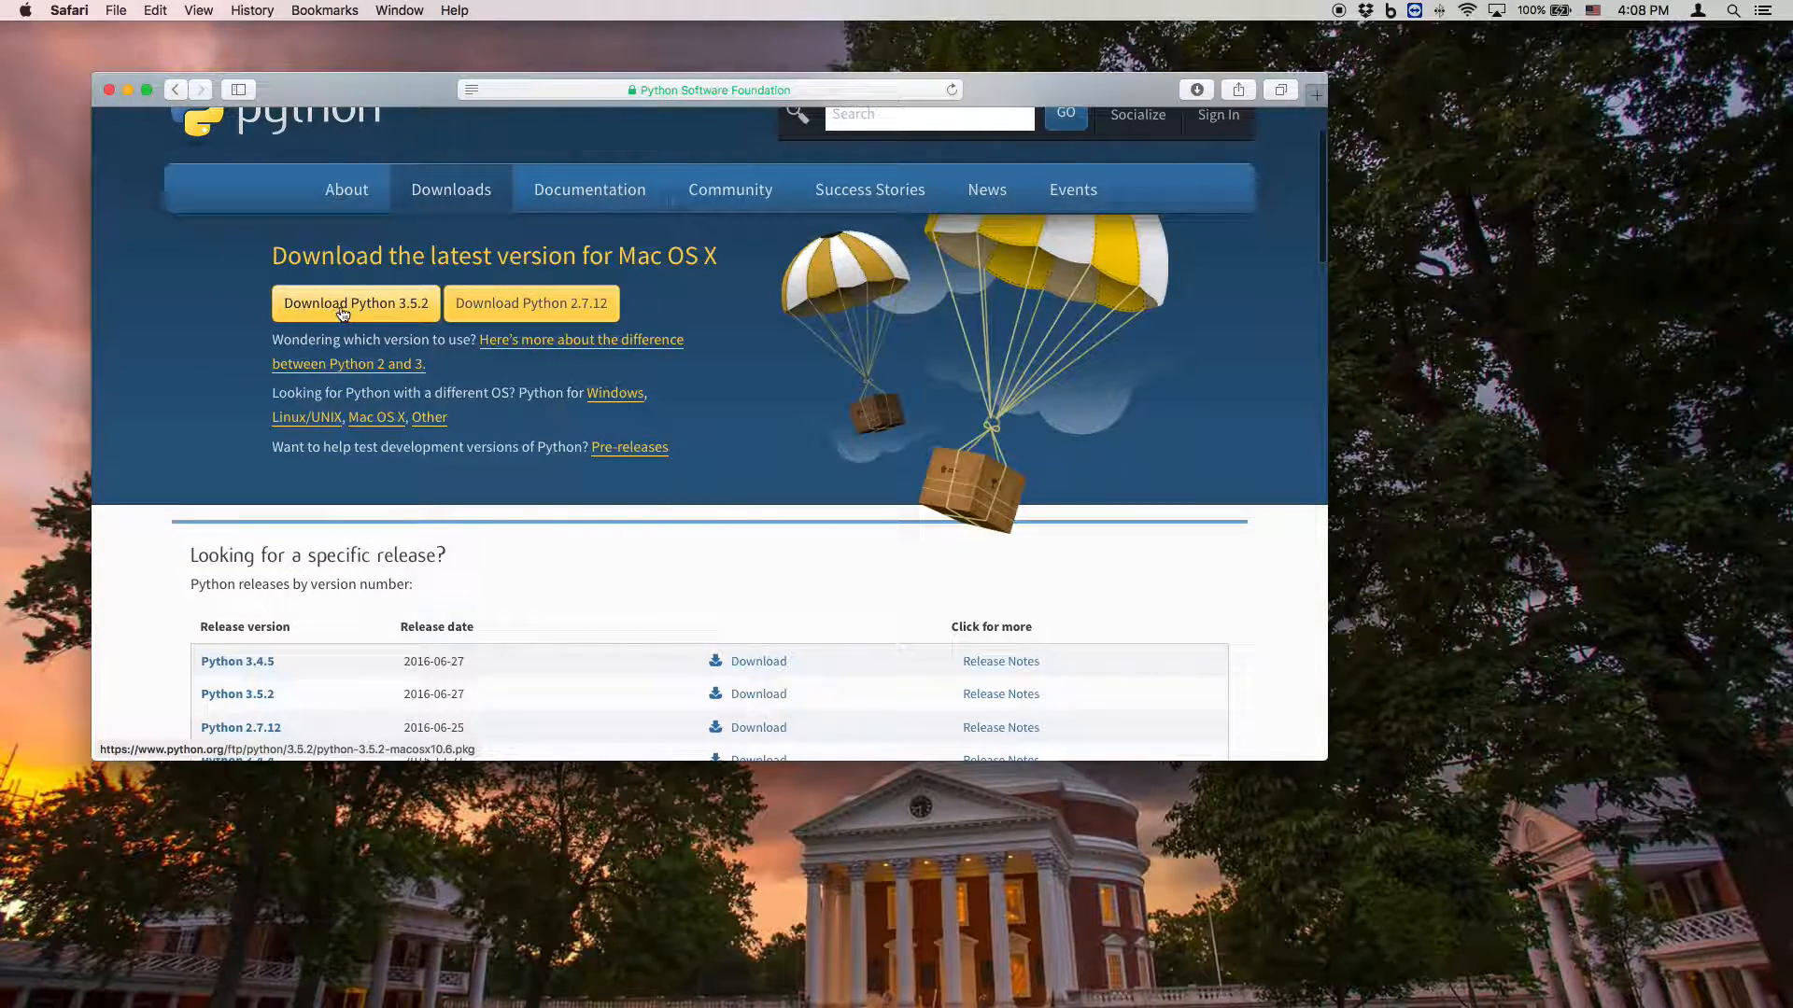
scroll(down, 3)
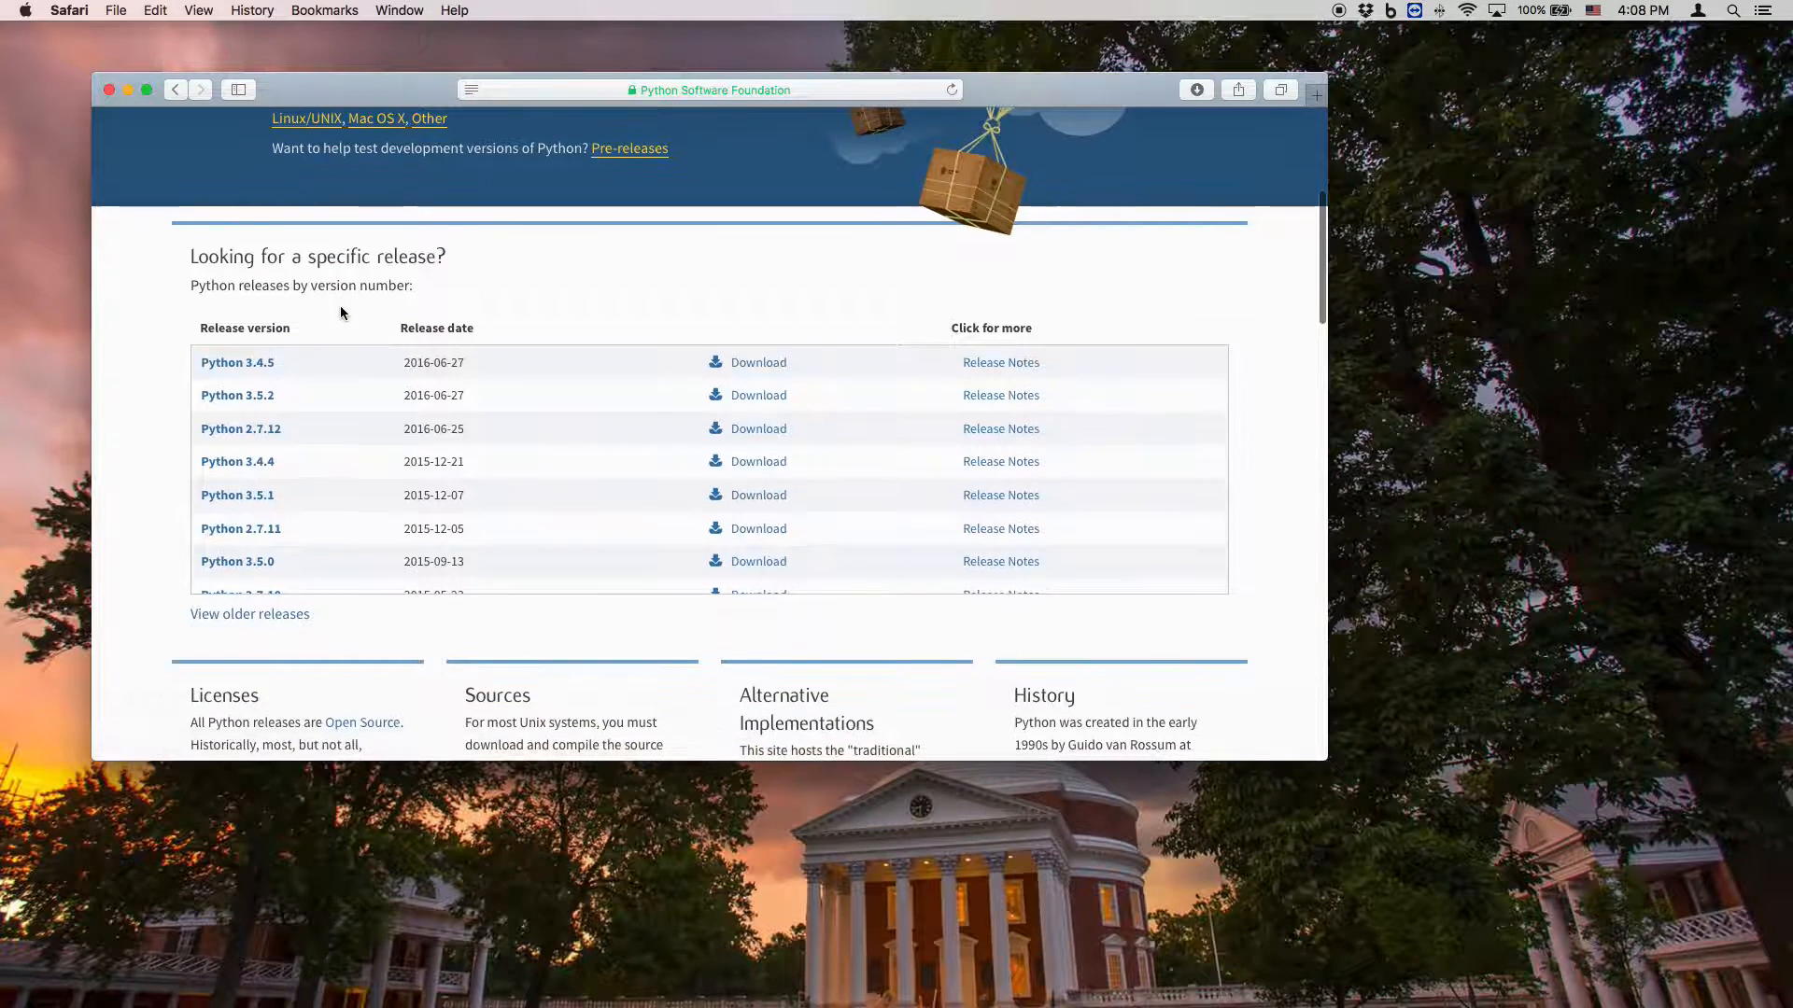
mouse_move(236, 394)
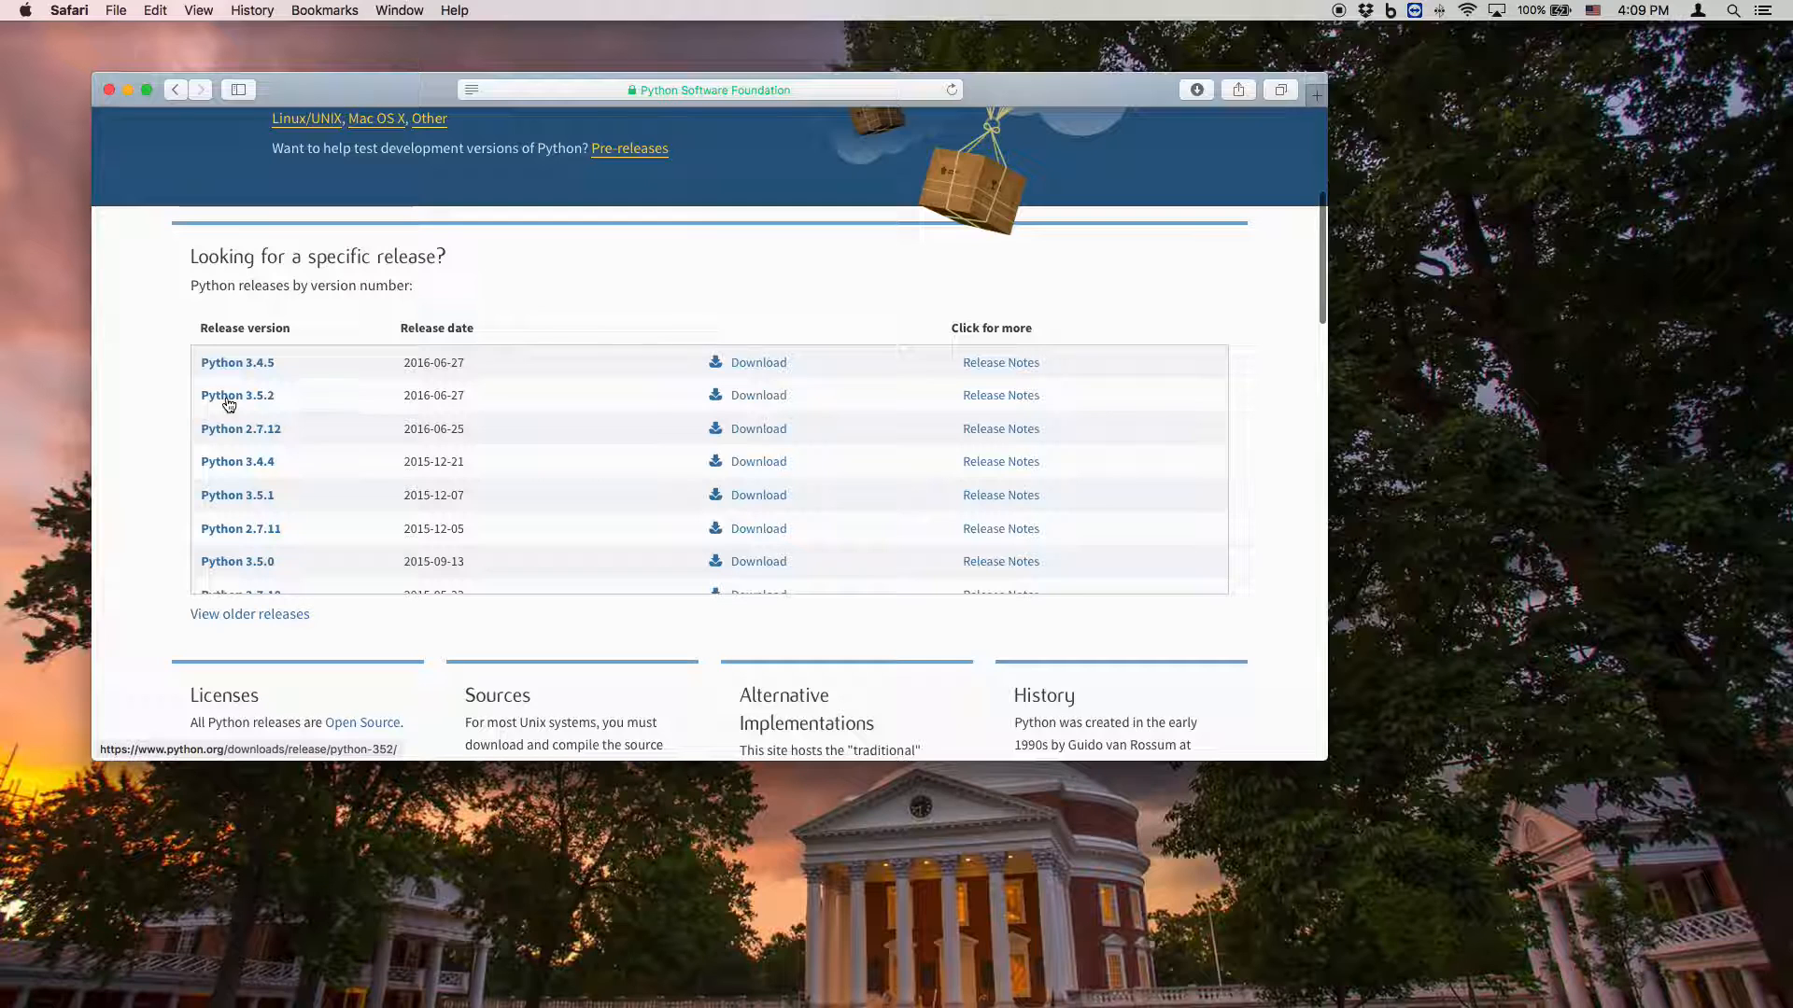
mouse_move(279, 399)
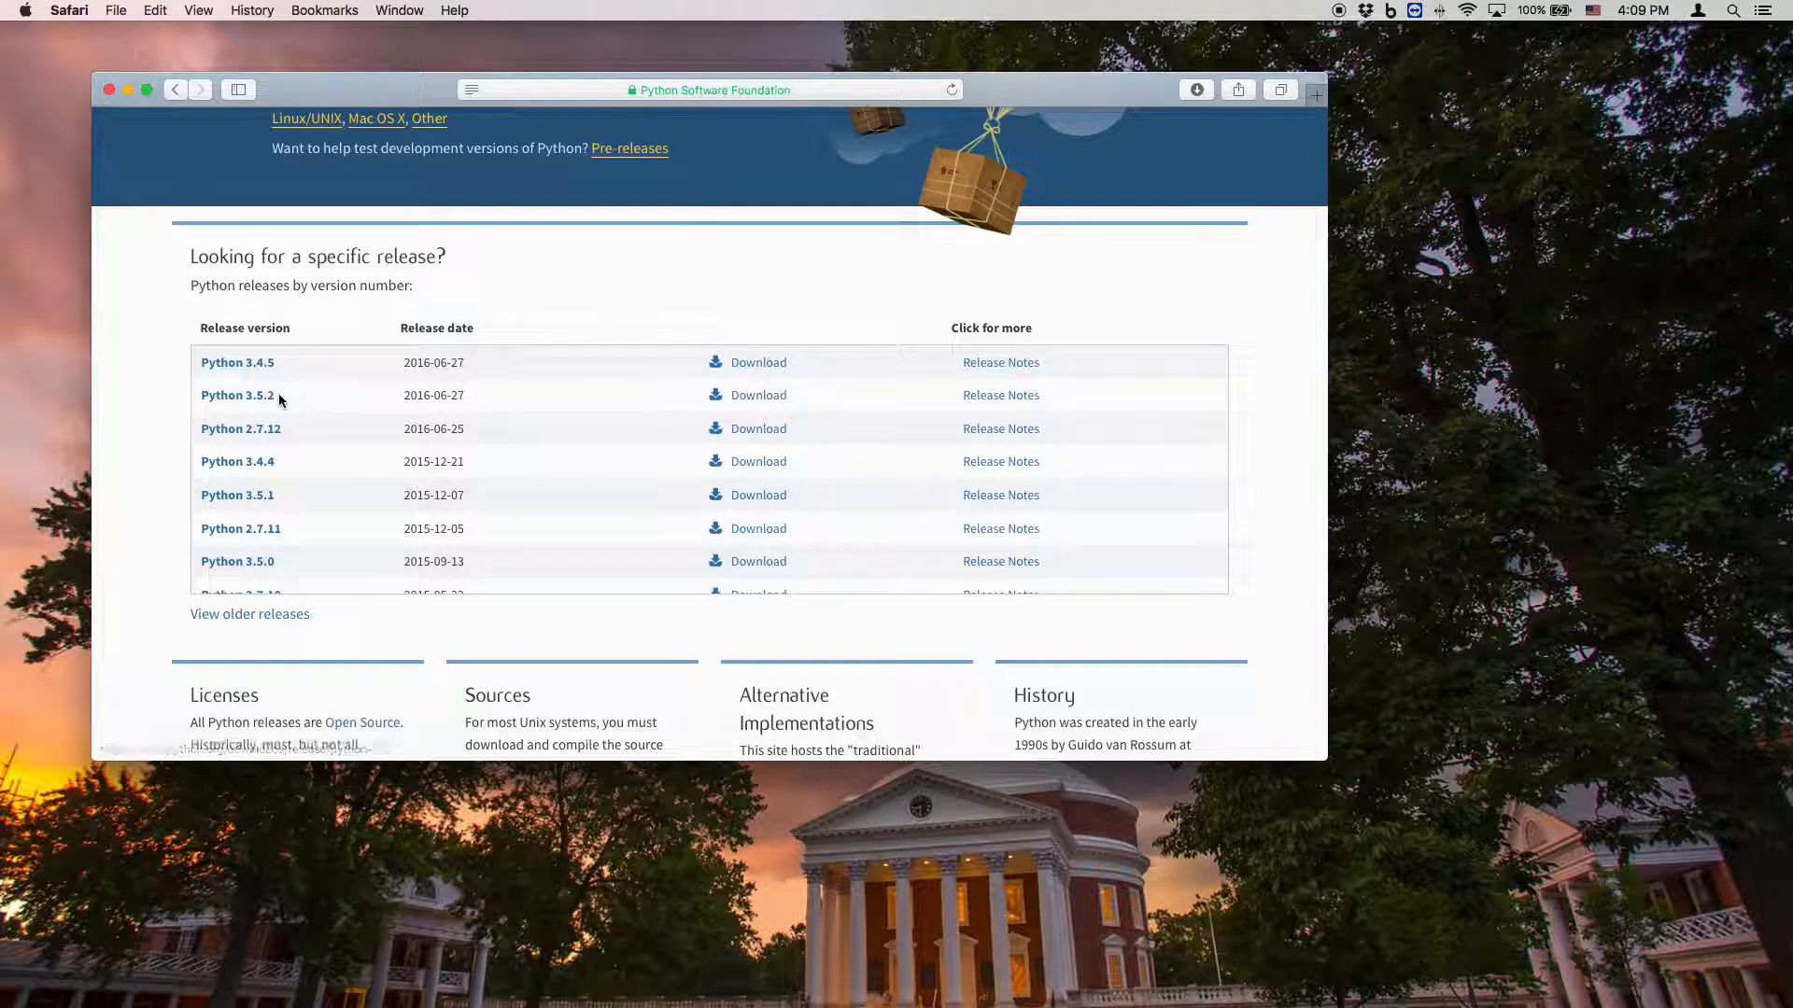
- Open the Python 3.5.2 release page and scroll down to its Files table
click(236, 394)
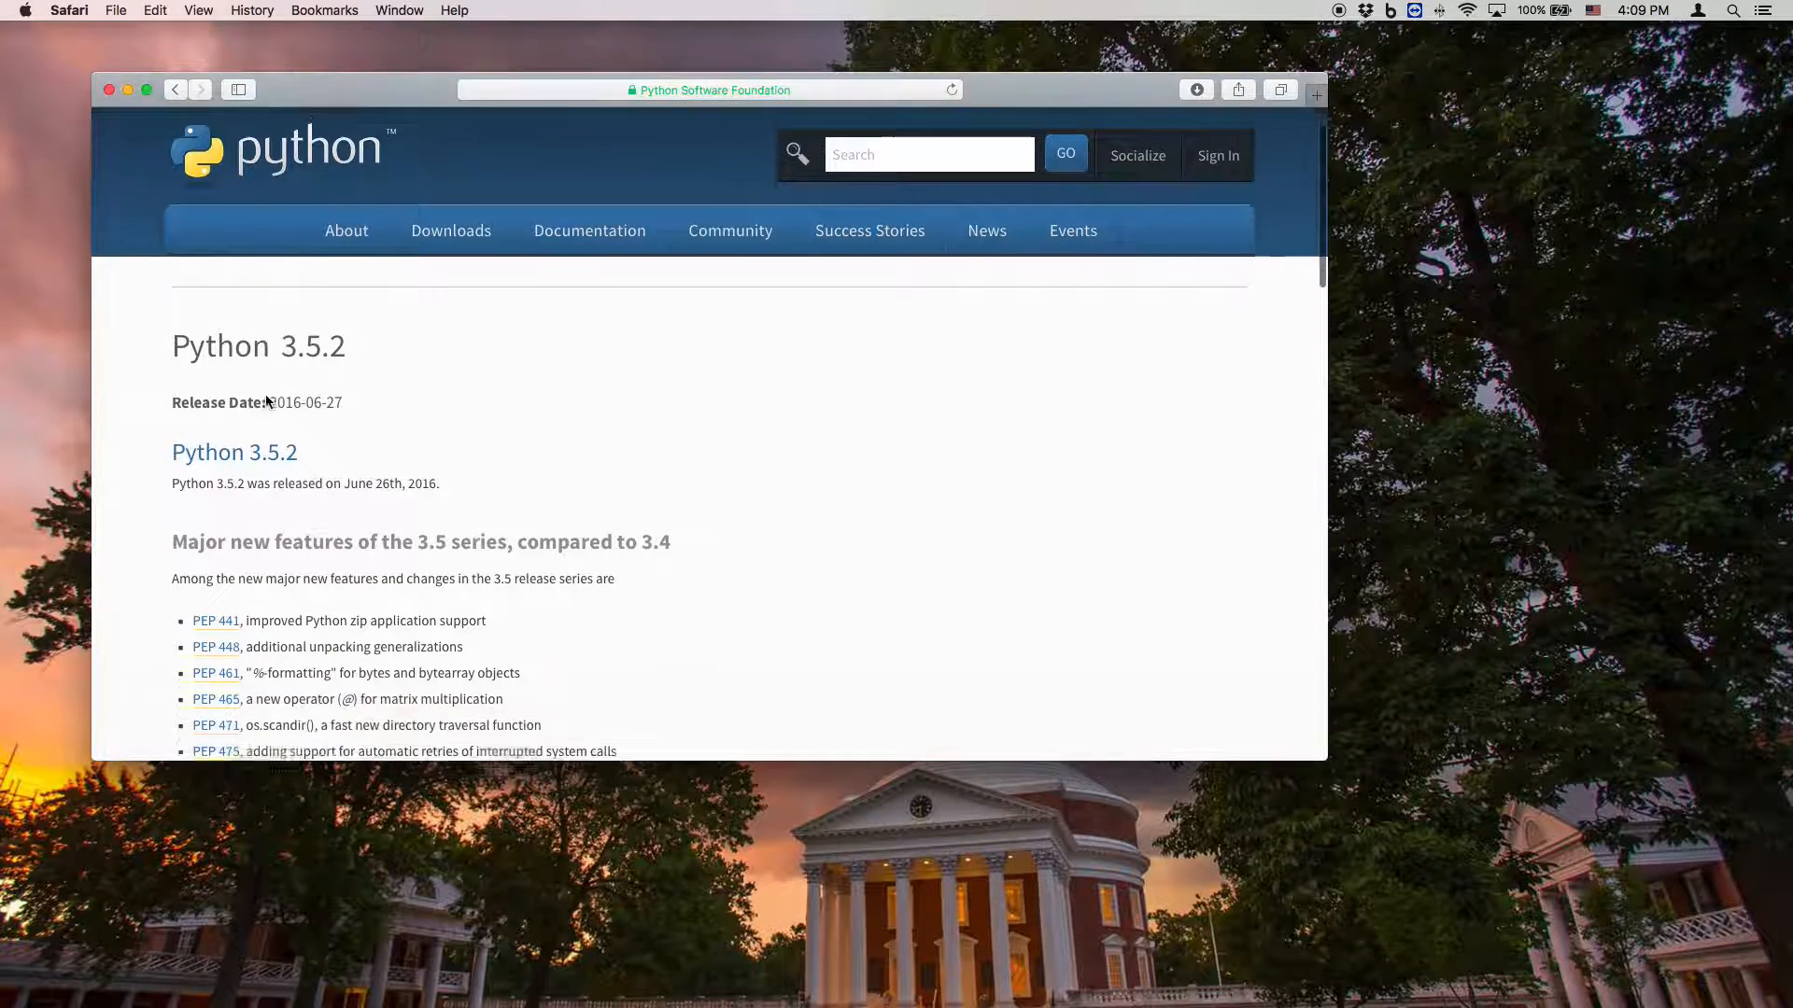
scroll(down, 3)
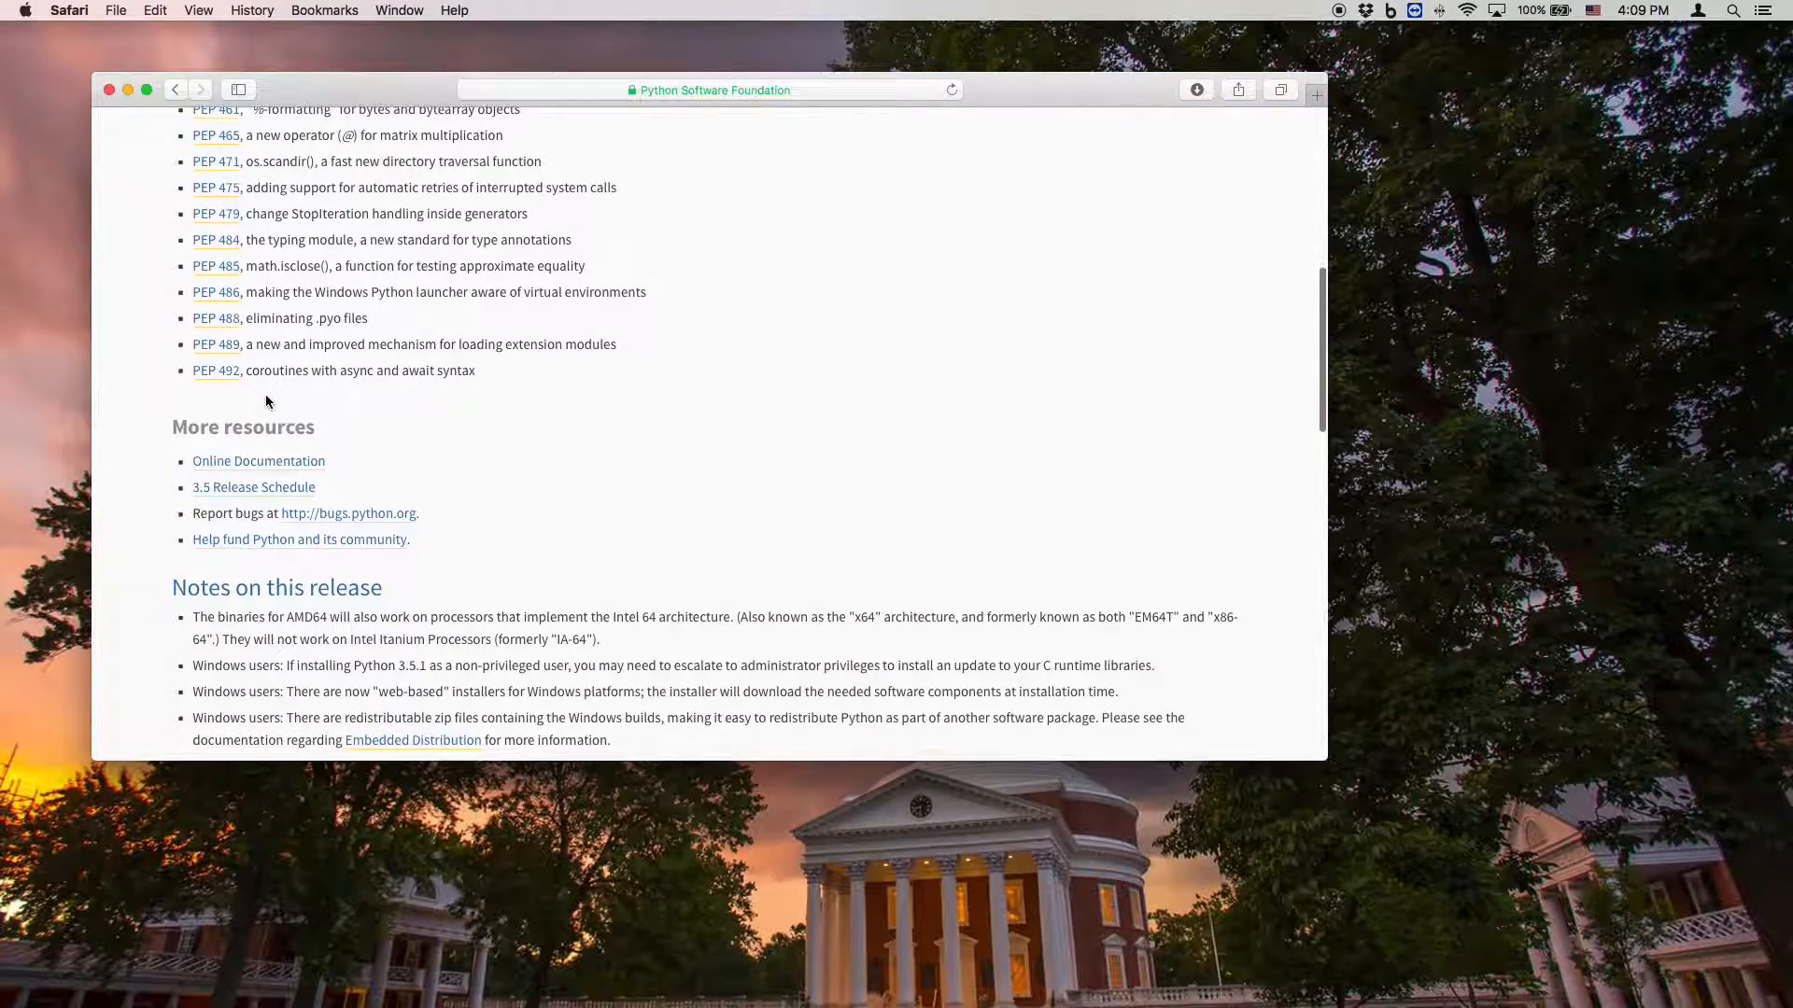
scroll(down, 3)
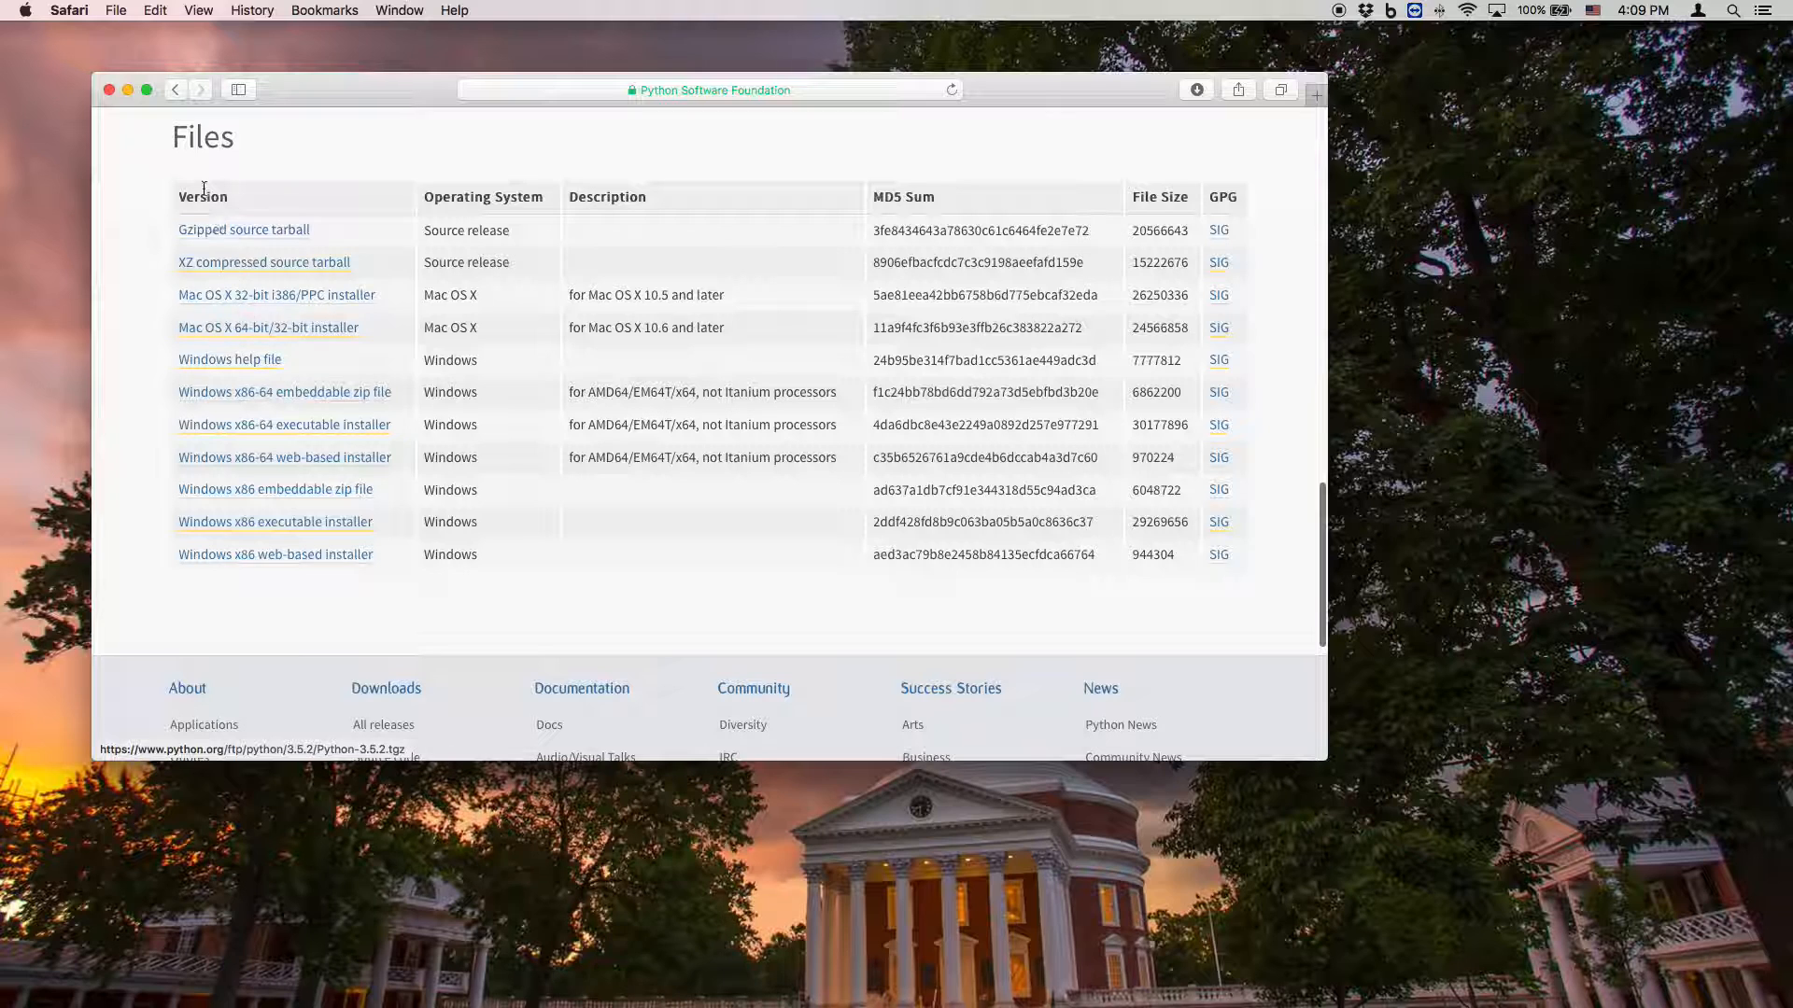
mouse_move(285, 549)
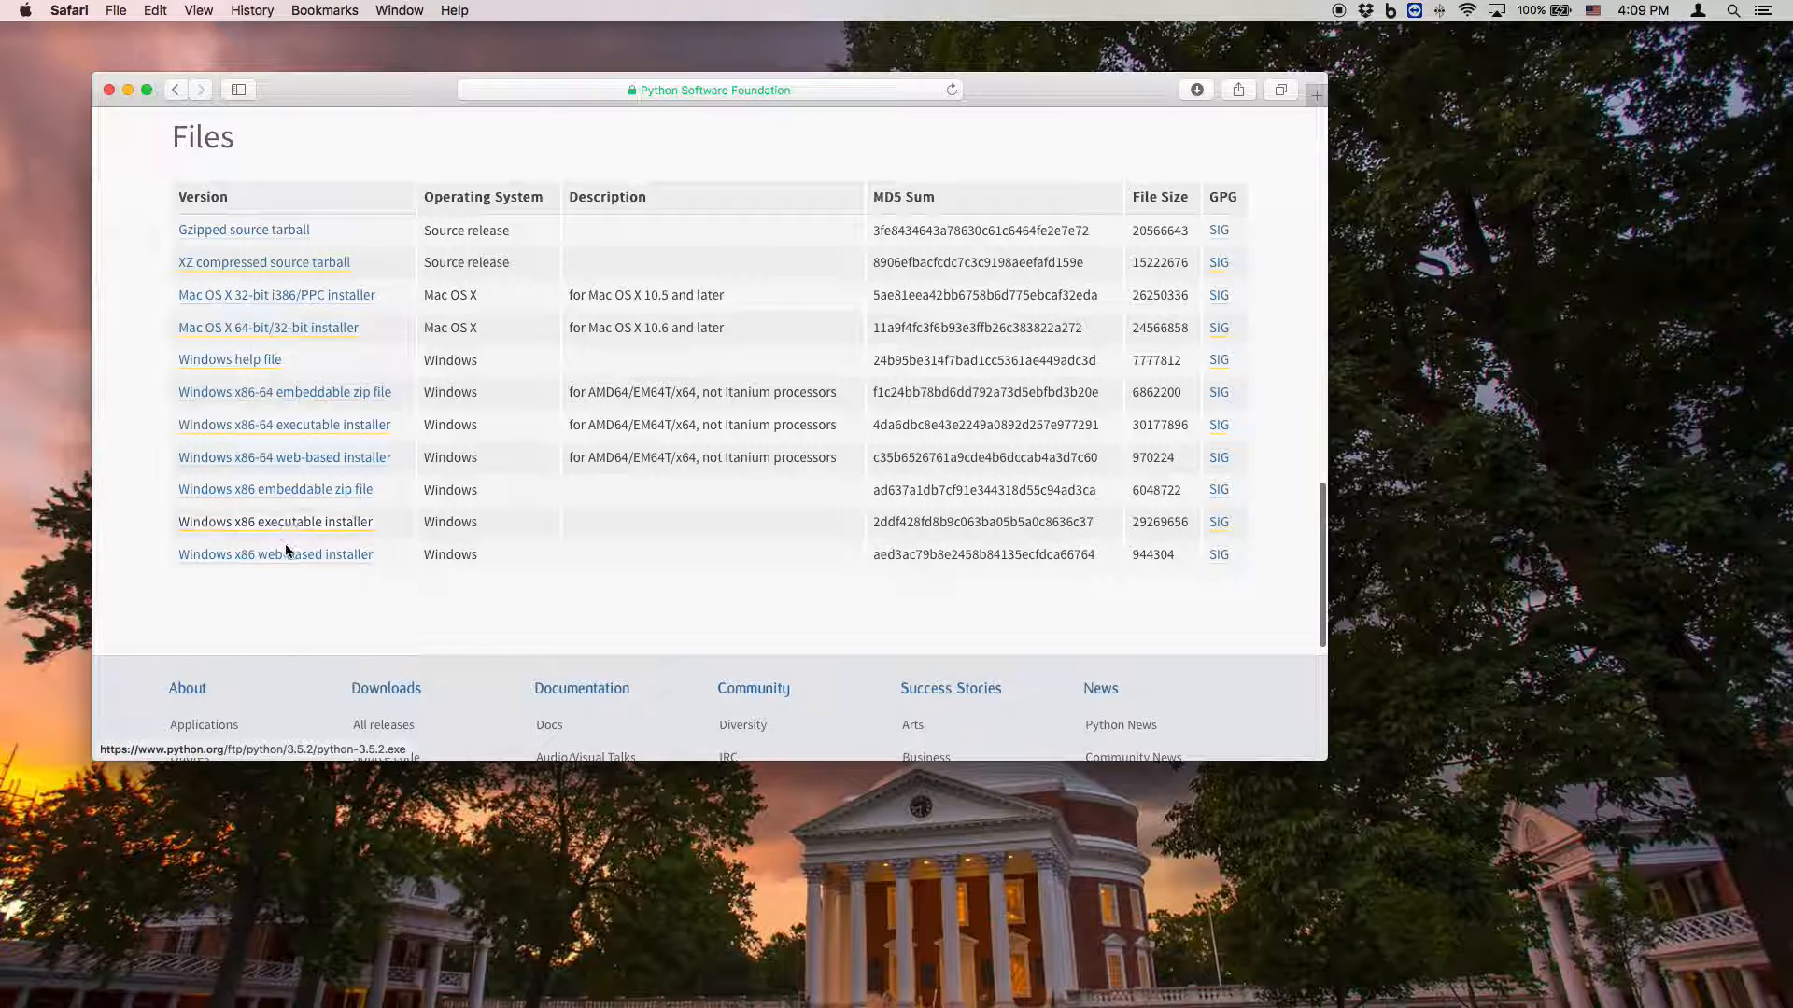
mouse_move(268, 326)
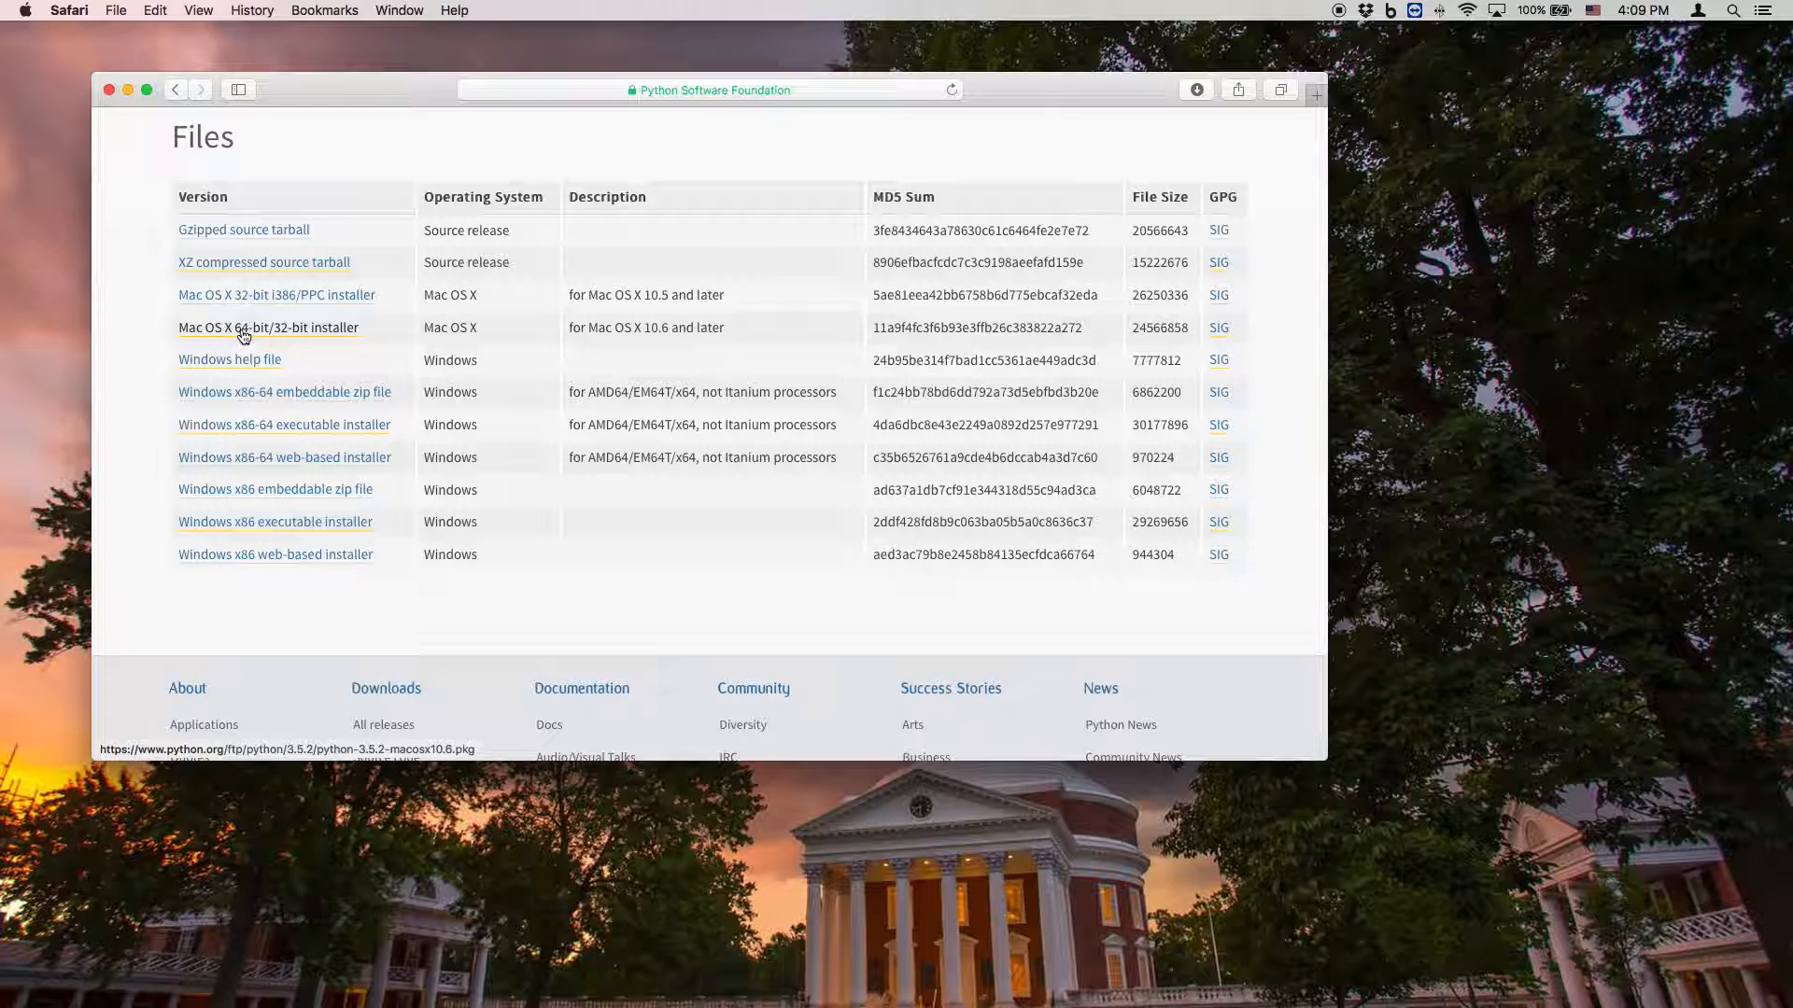
click(269, 327)
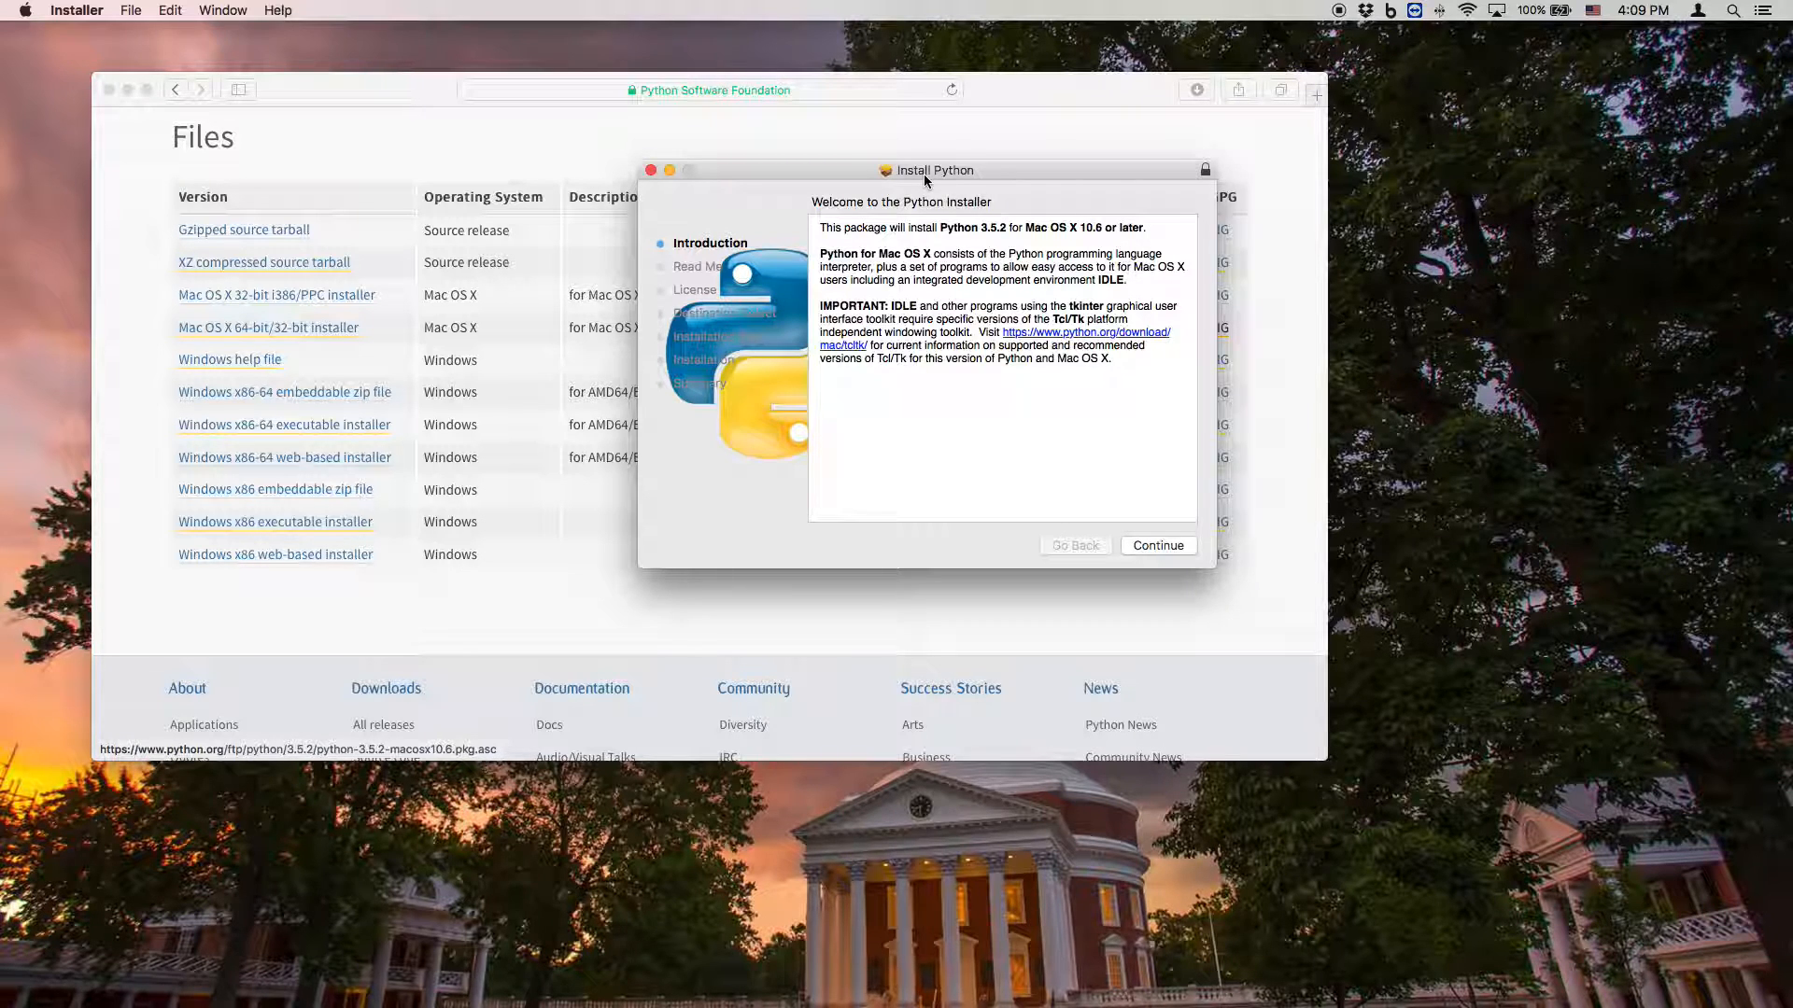
- Continue past introduction and read-me, agree to the license, and install Python 3.5.2
click(1156, 545)
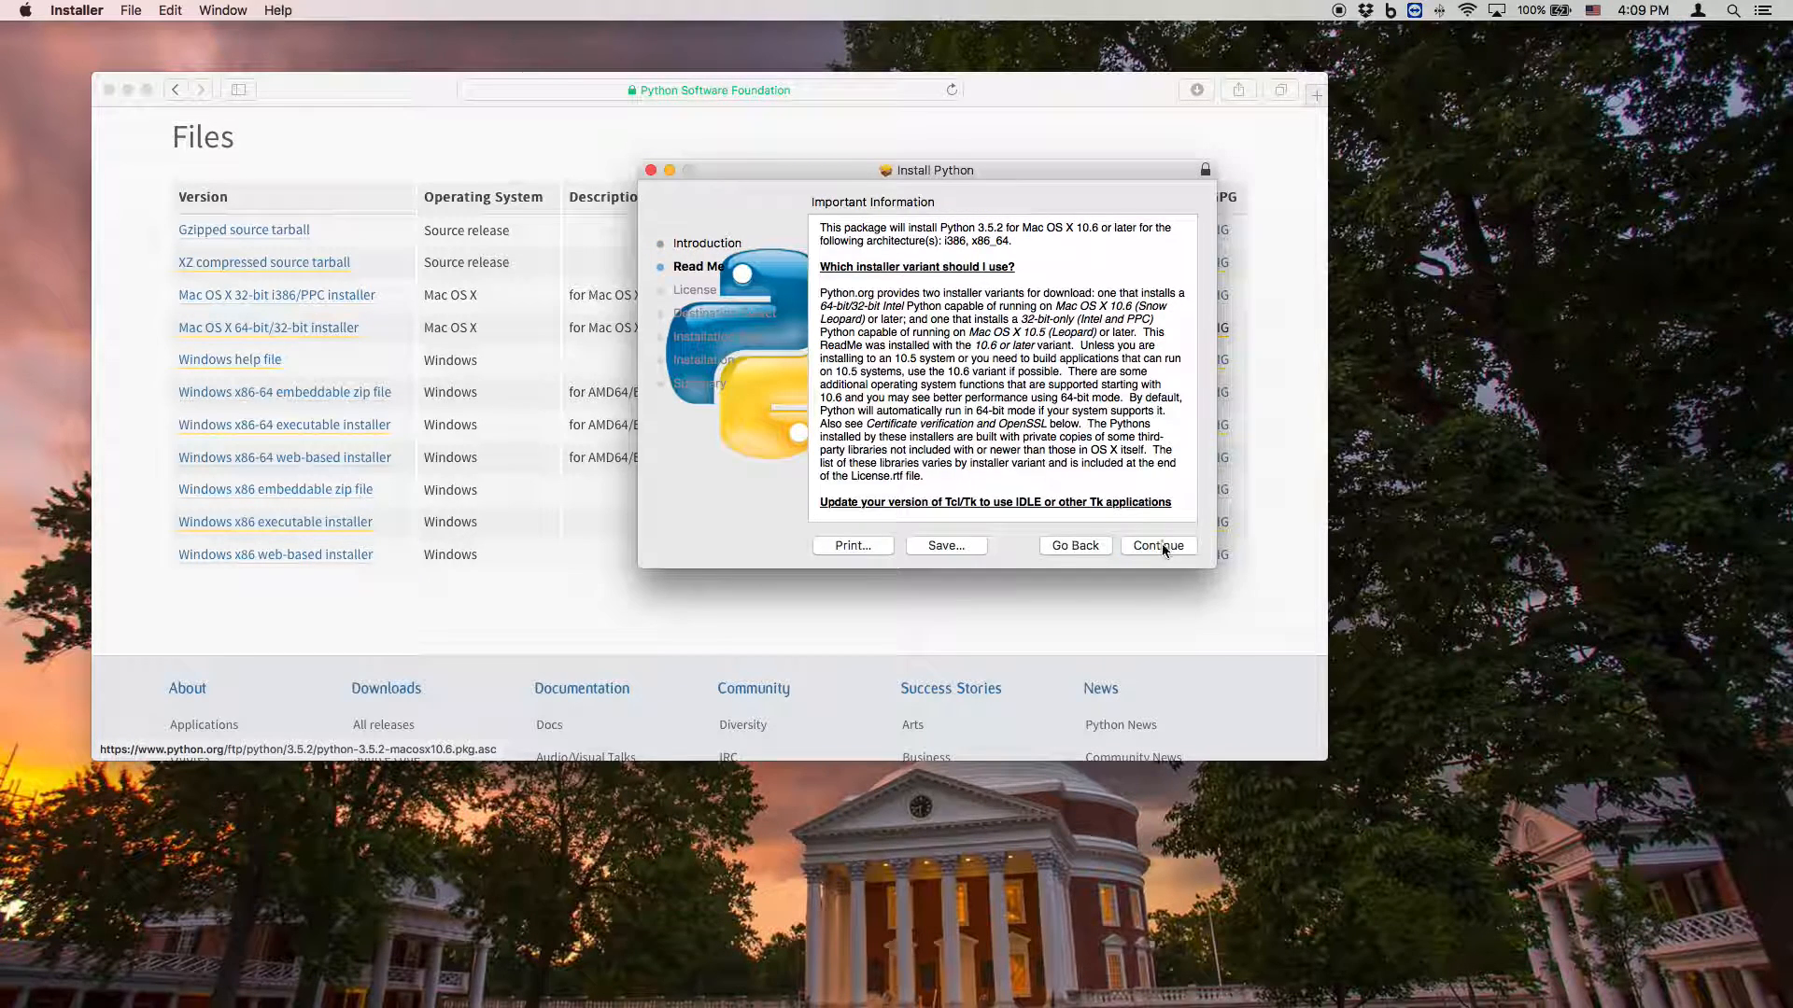
click(1155, 545)
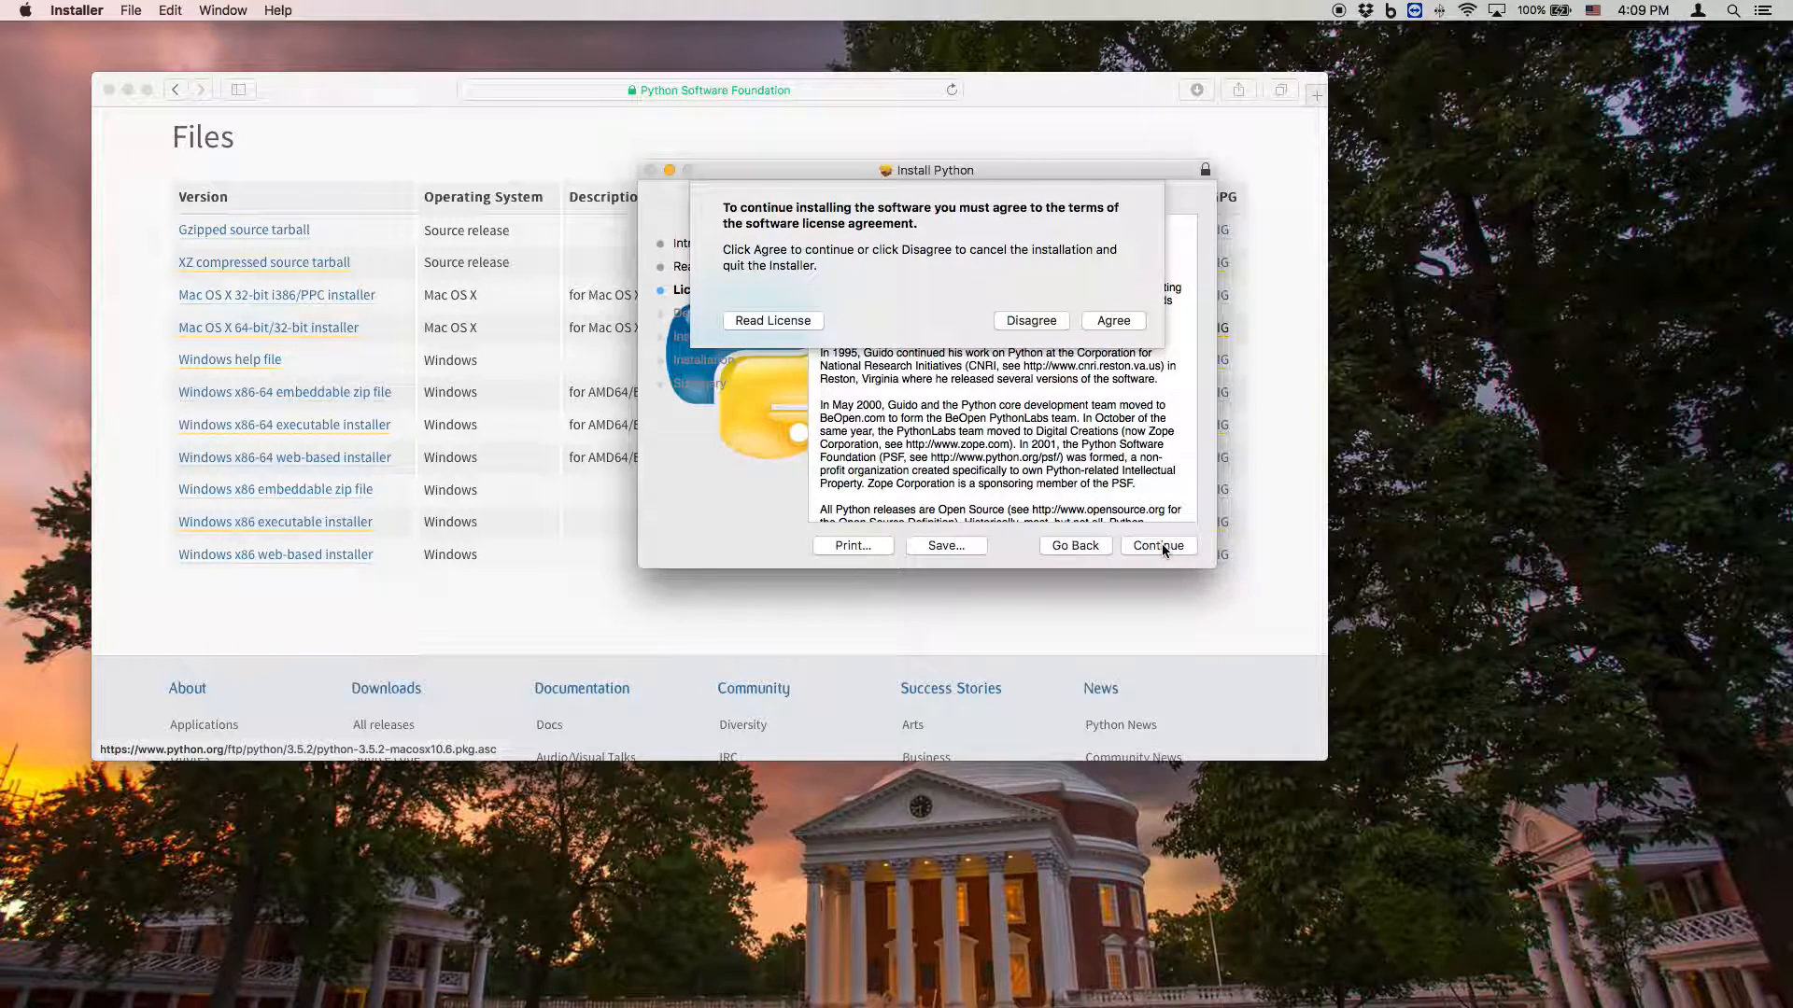
click(1111, 321)
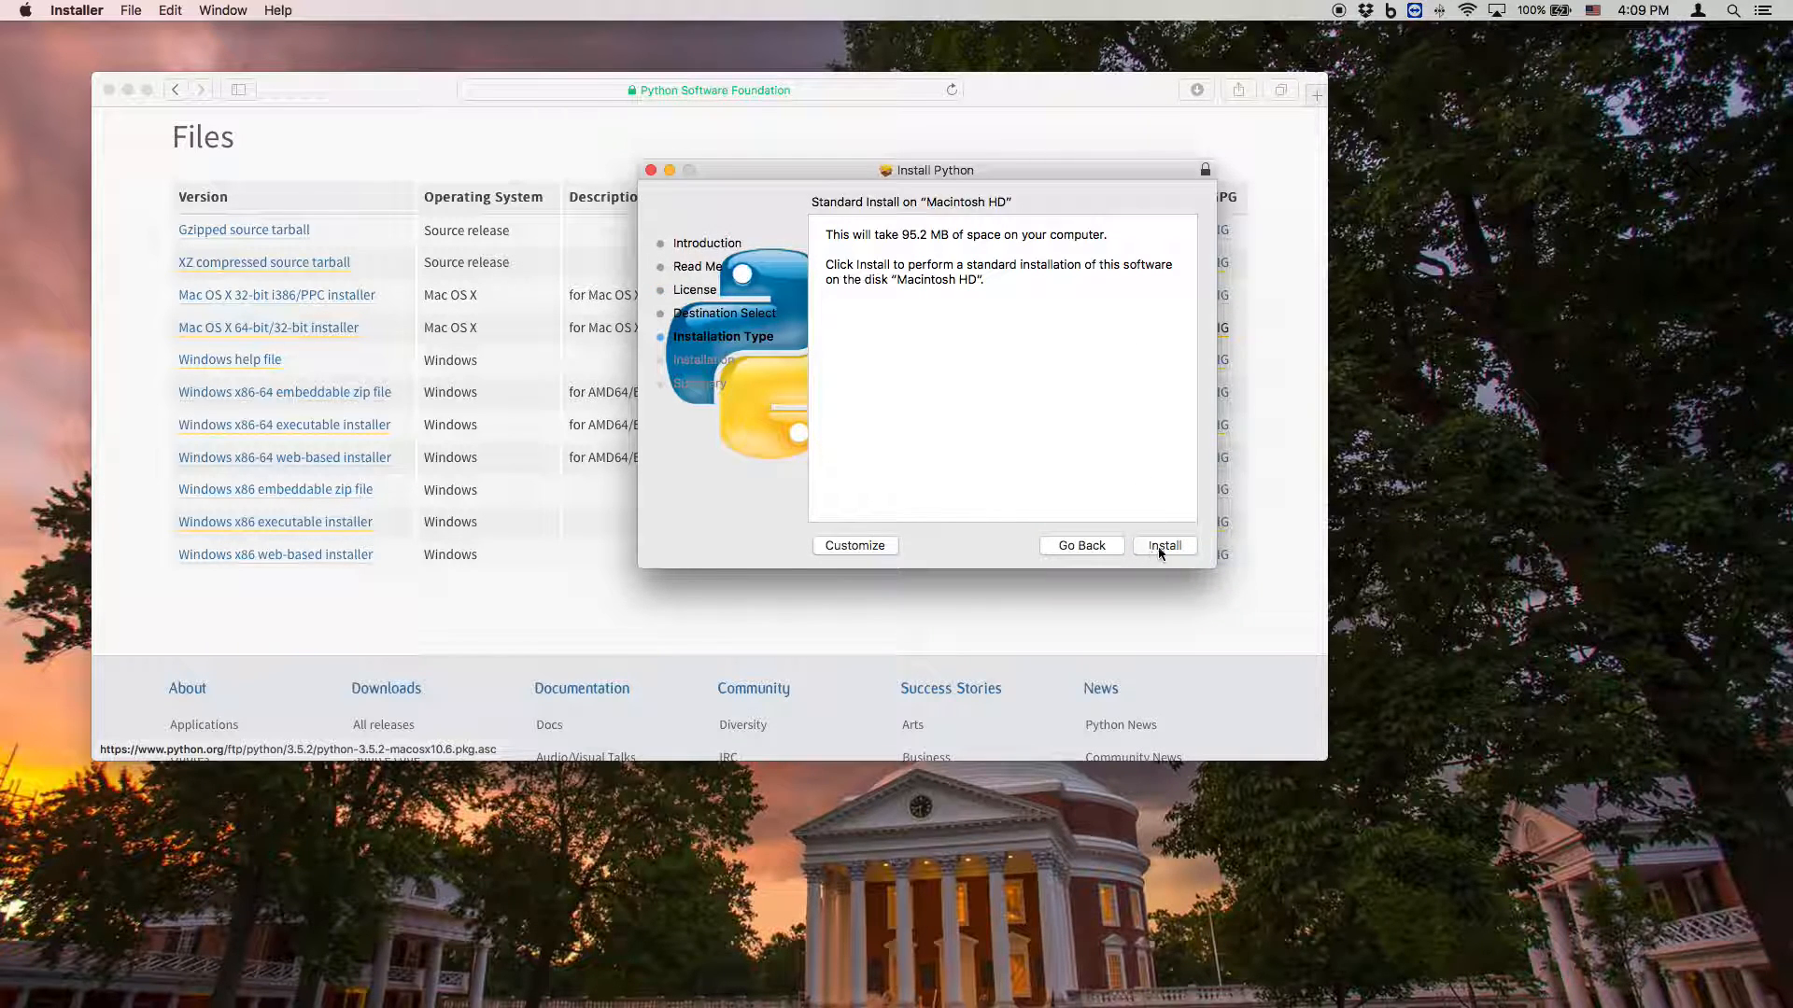
click(1164, 545)
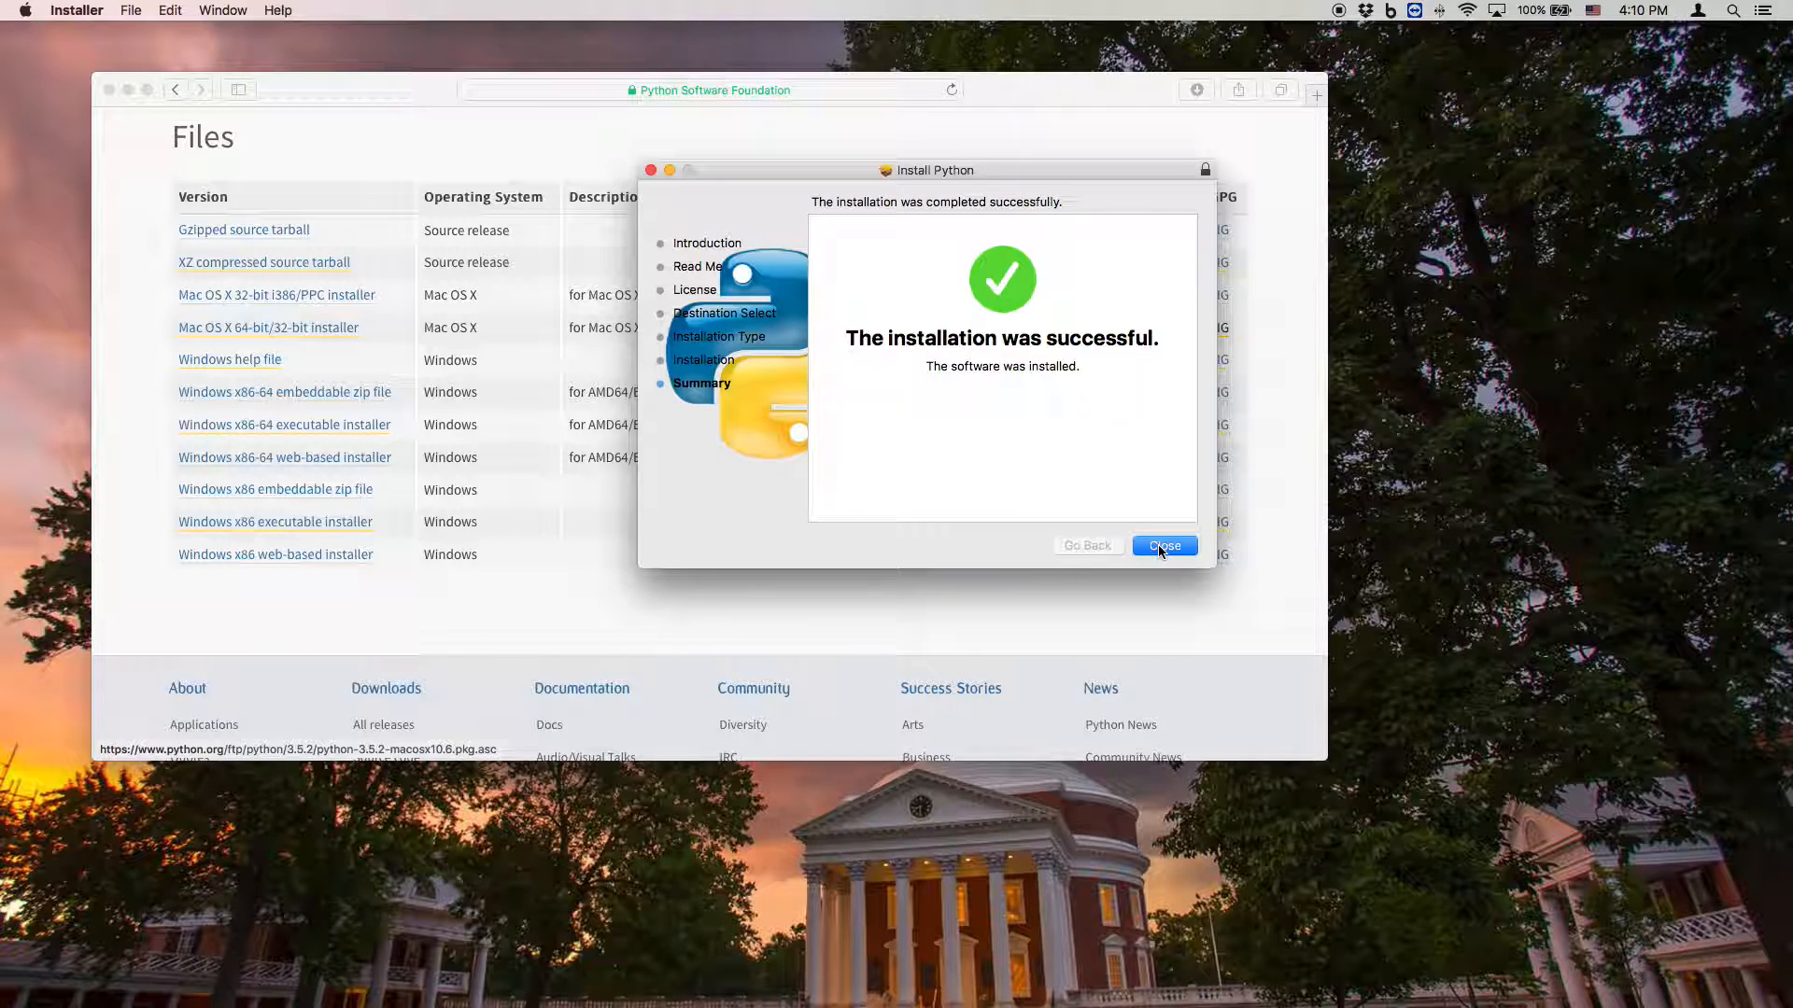
- Close the Python installer from its 'installation was successful' summary
click(1162, 545)
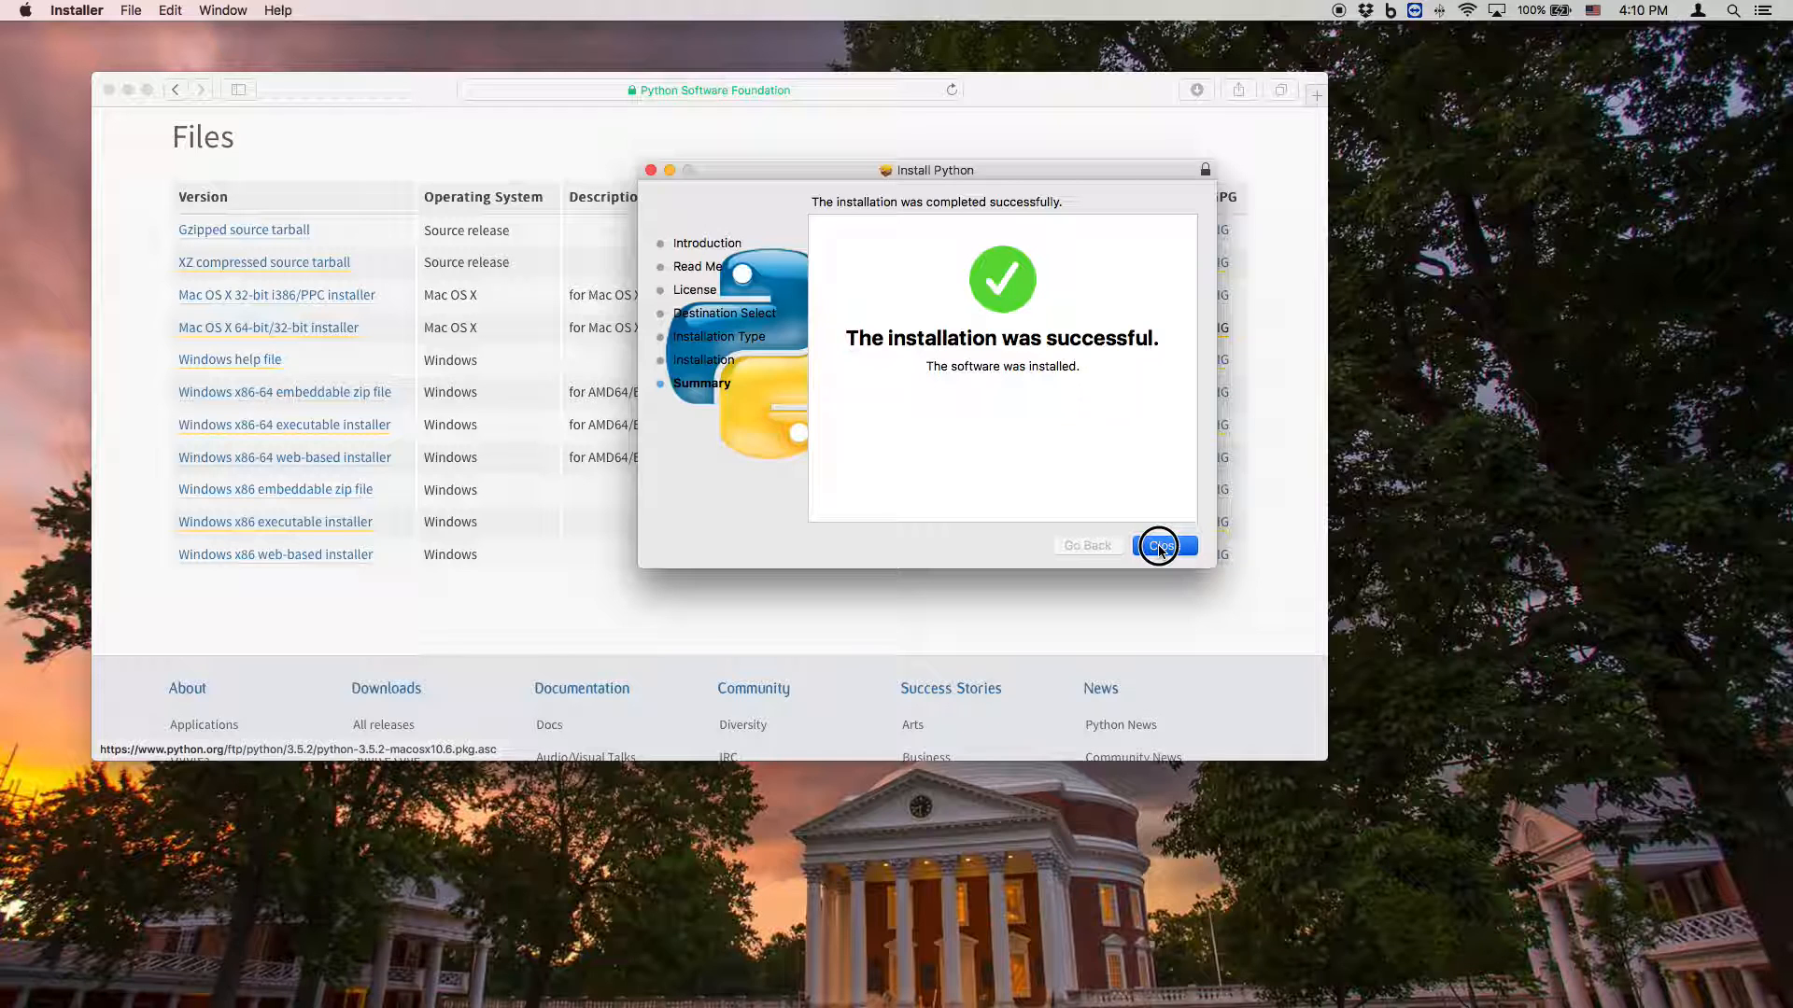
click(1162, 545)
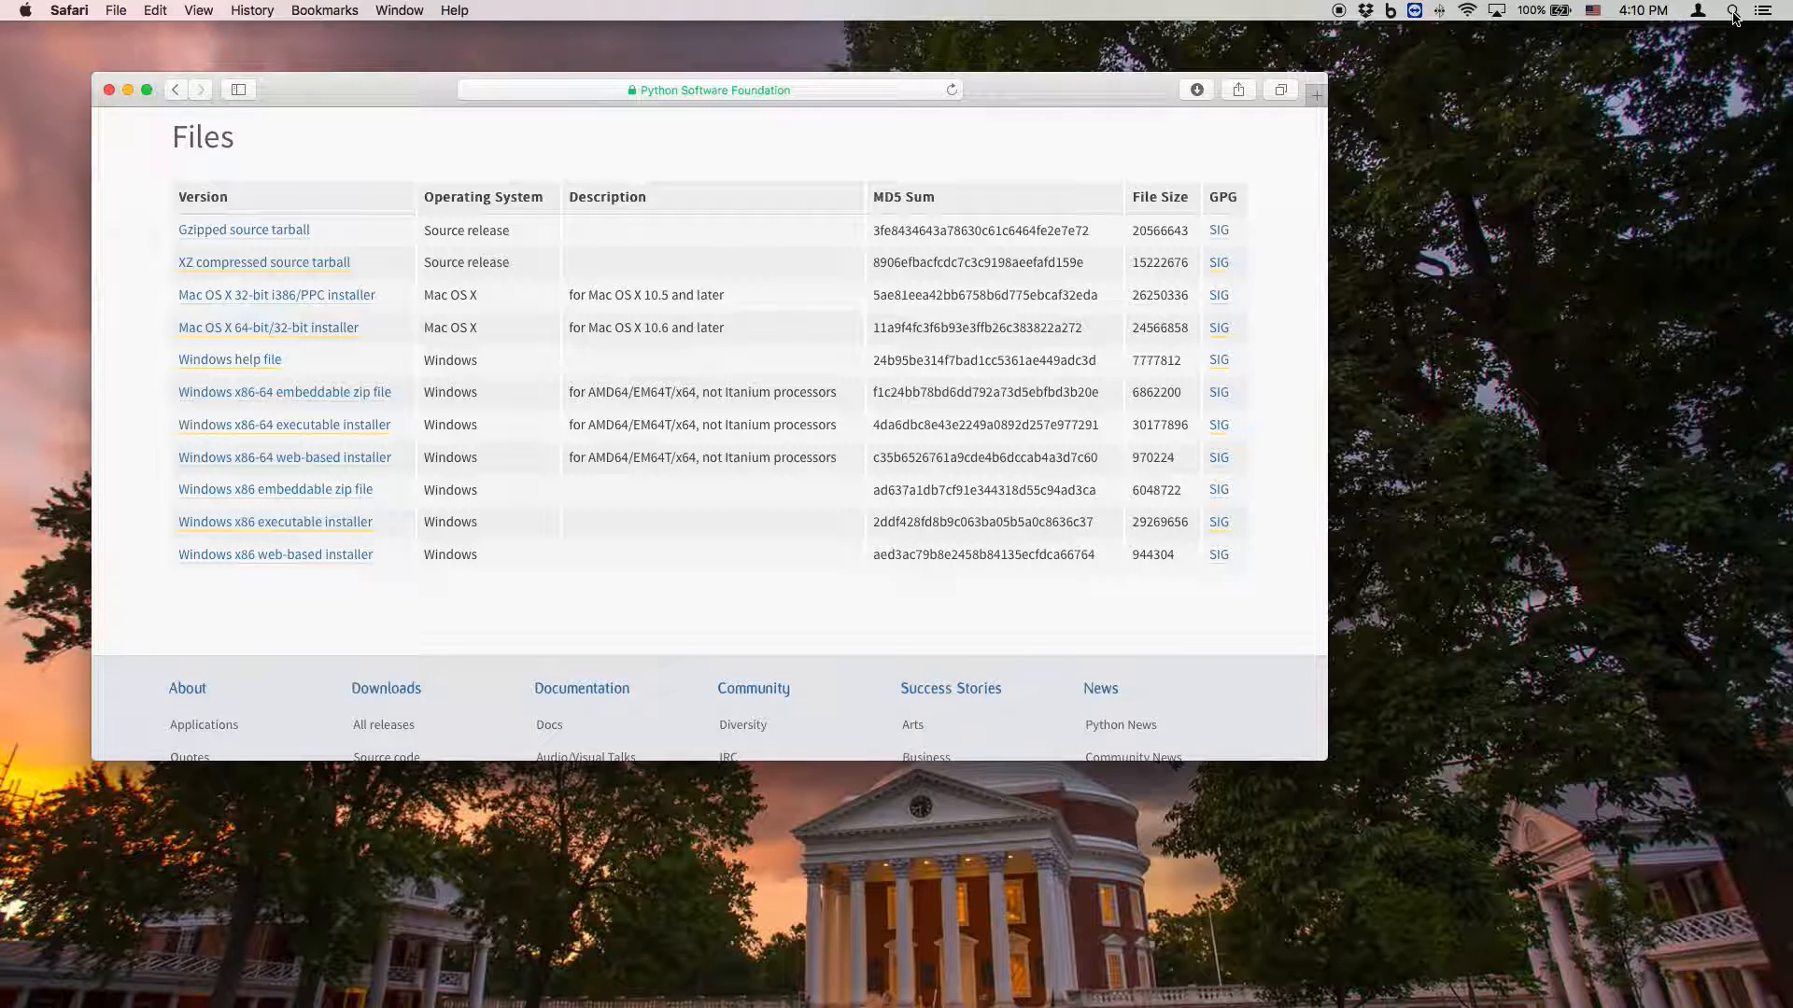
- Search for 'IDLE' in Spotlight from the menu bar magnifying glass
click(1732, 10)
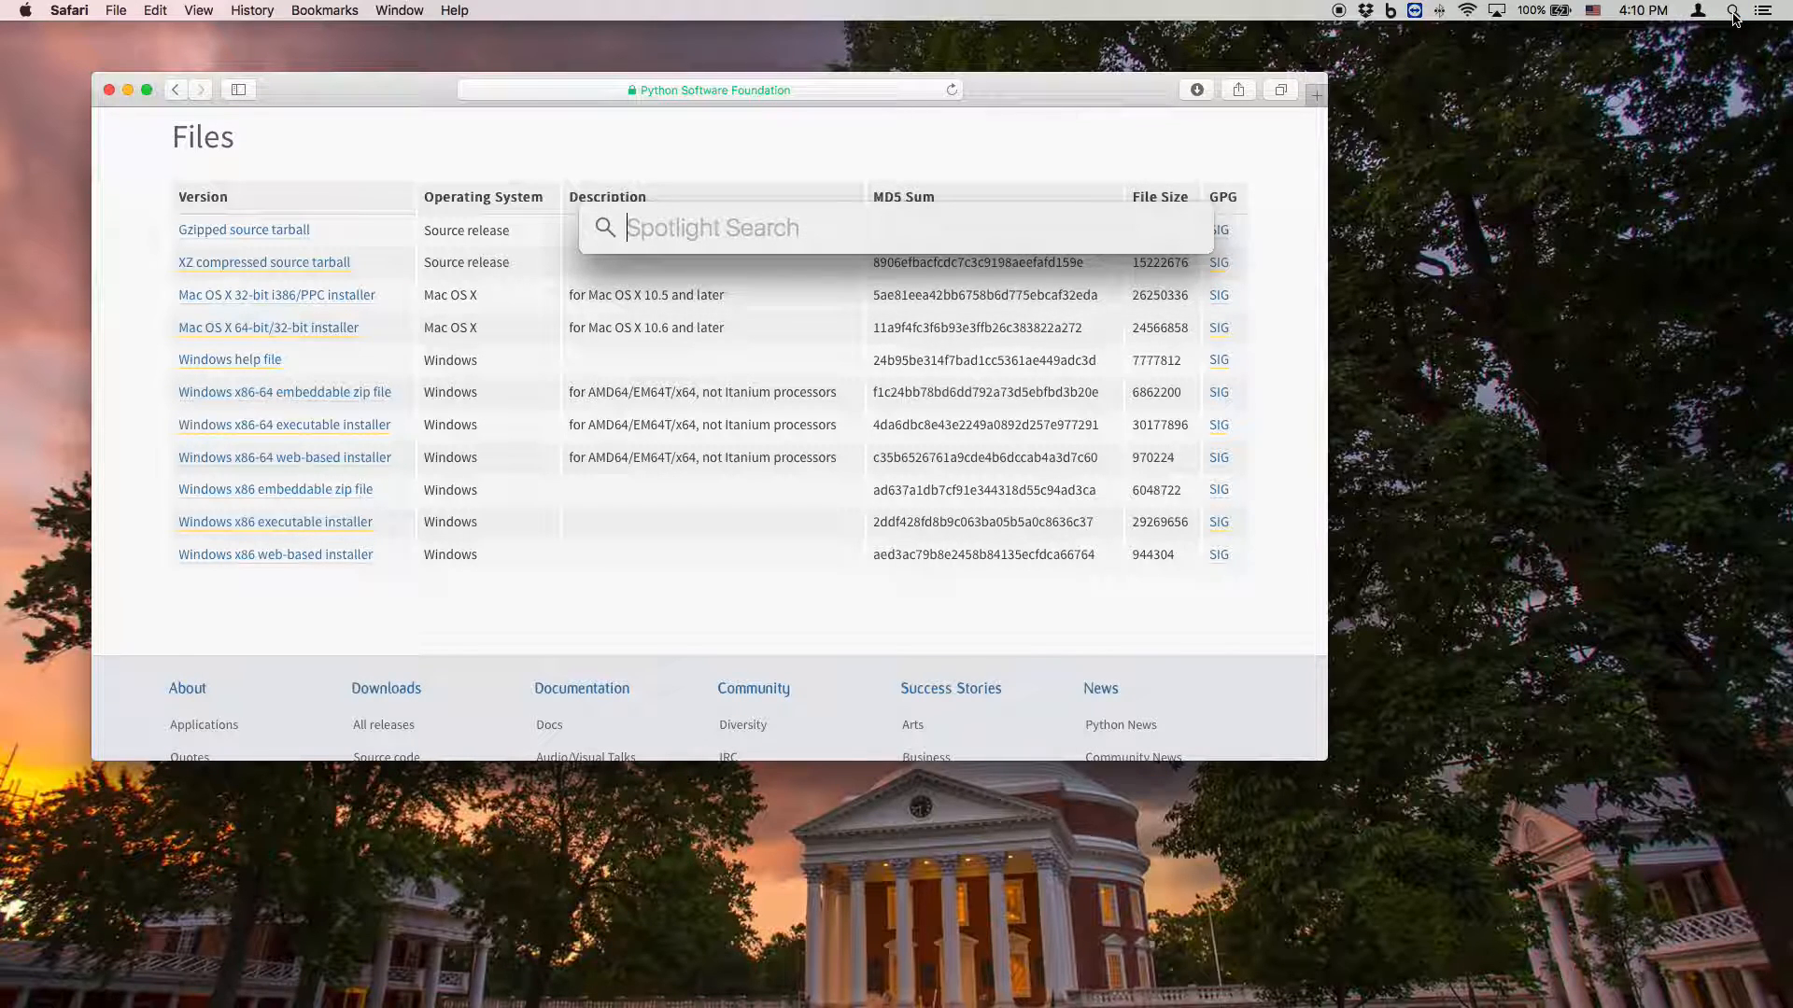
text(IDLE)
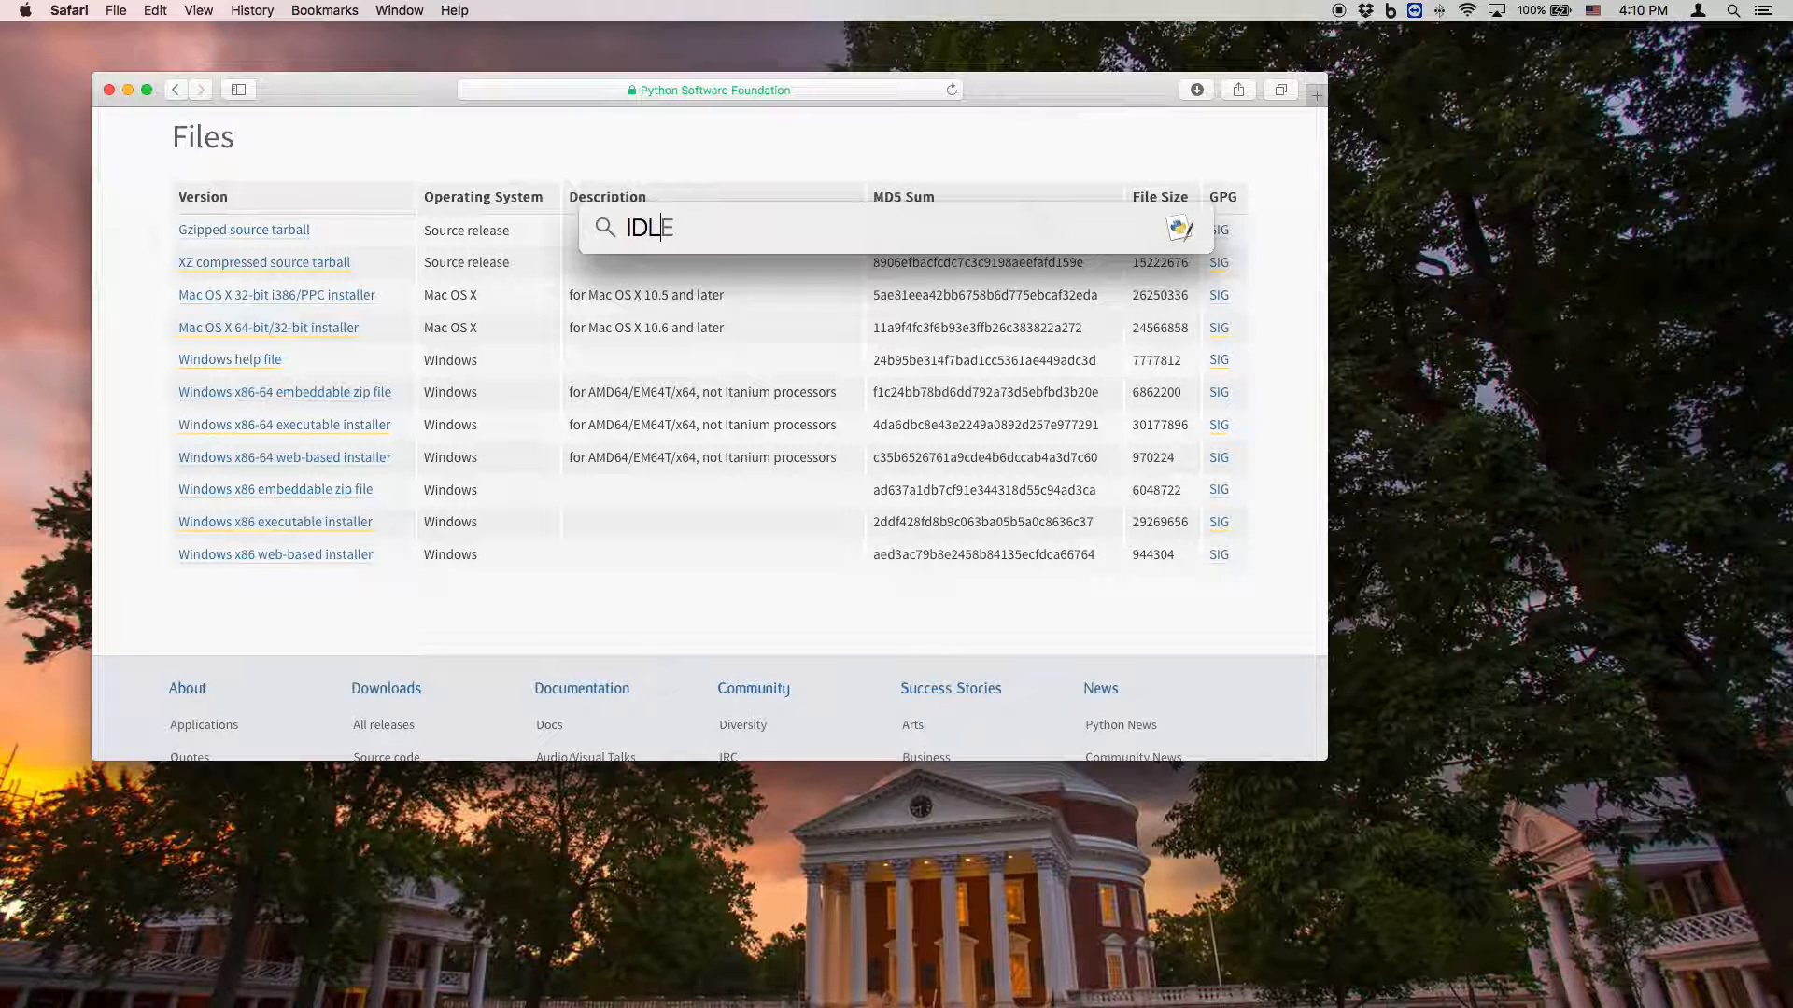